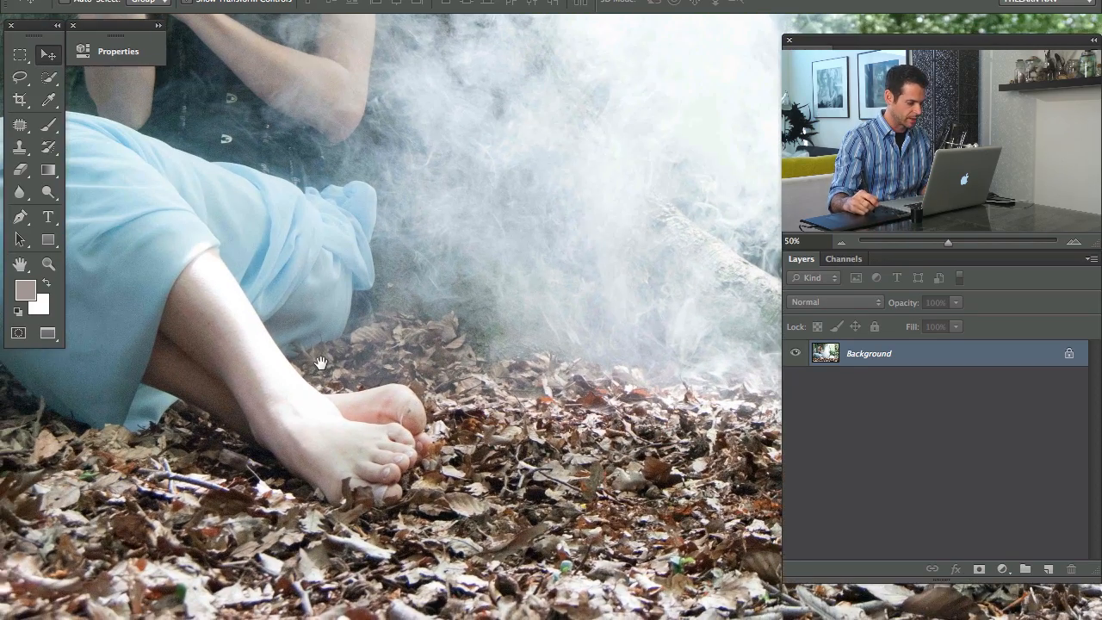
Add a Curves adjustment above the photo and bend its curve down to darken the image
left_click_drag(320, 361, 527, 313)
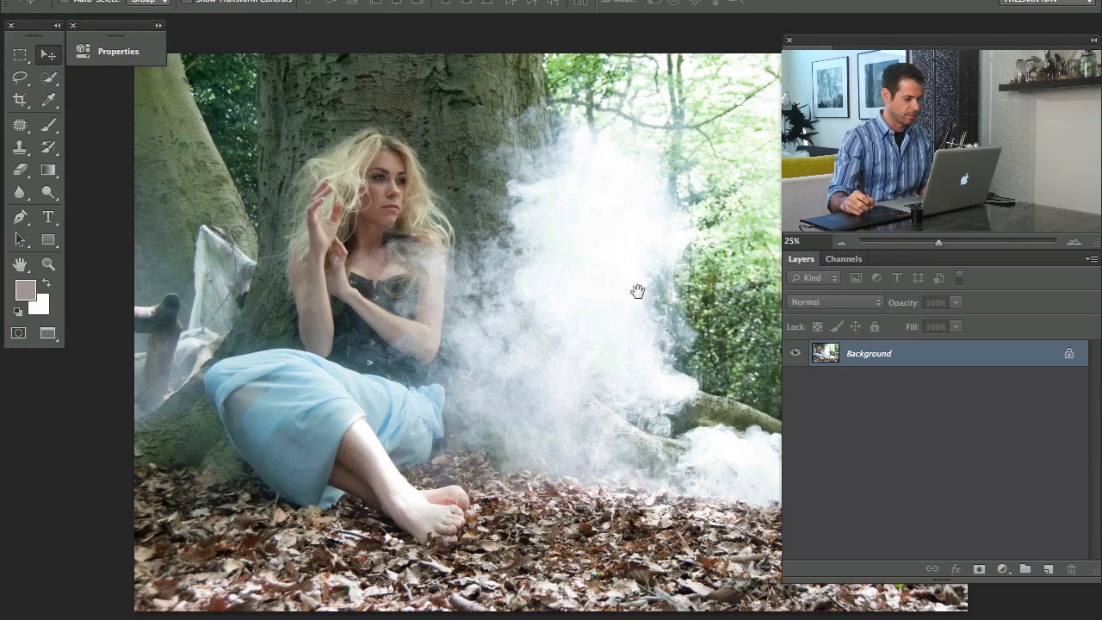
left_click(1002, 568)
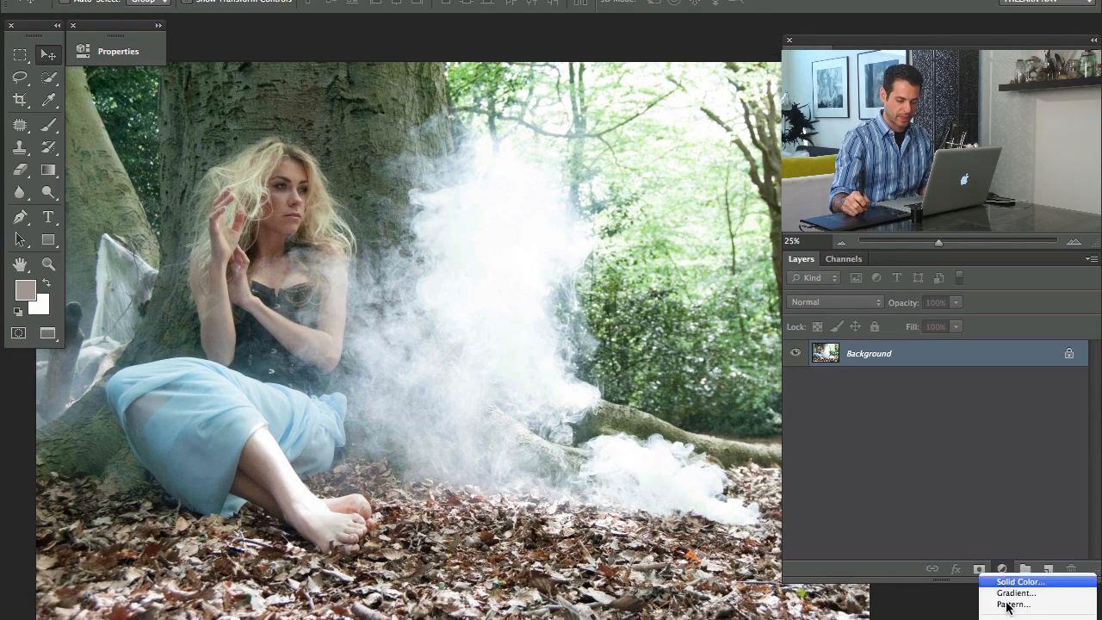
left_click(1000, 568)
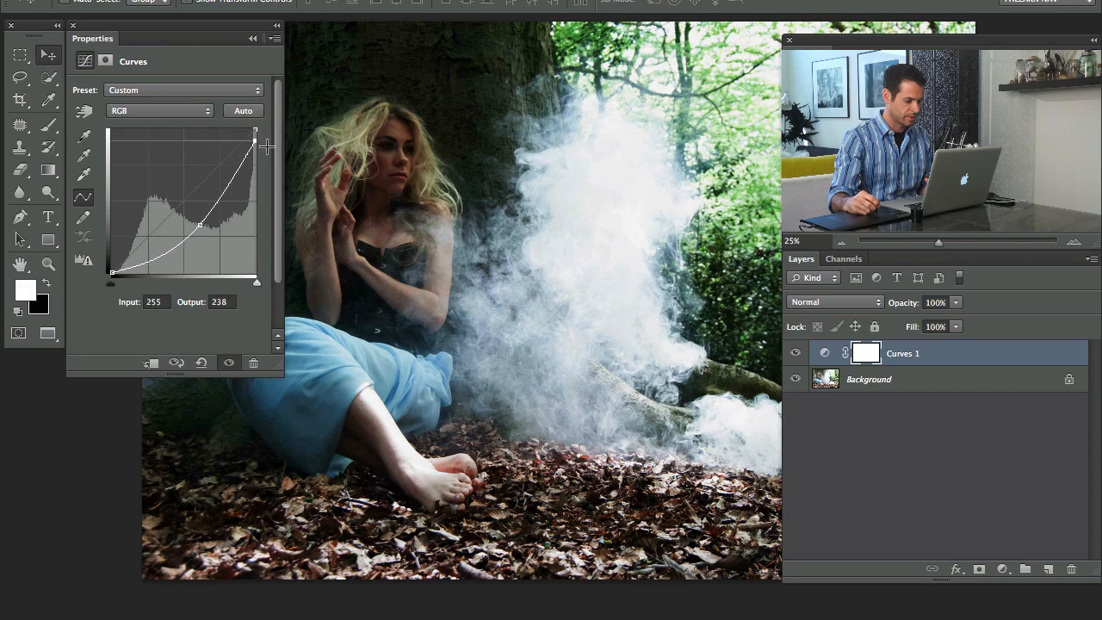
left_click_drag(254, 129, 255, 170)
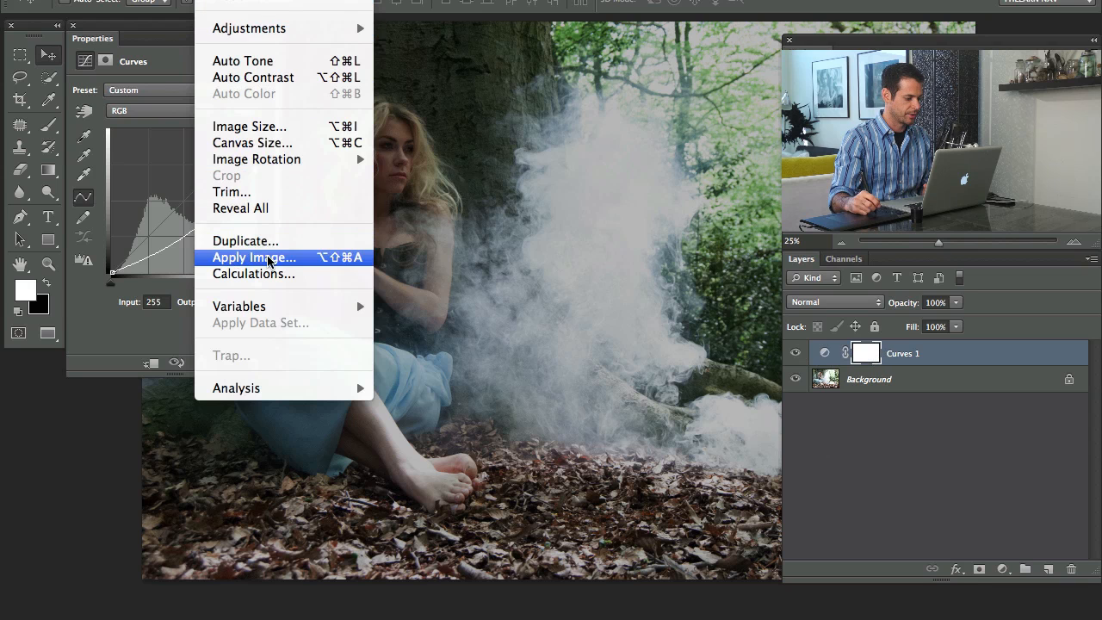
Fill the Curves mask from the merged image via Apply Image with Multiply blending
left_click(253, 258)
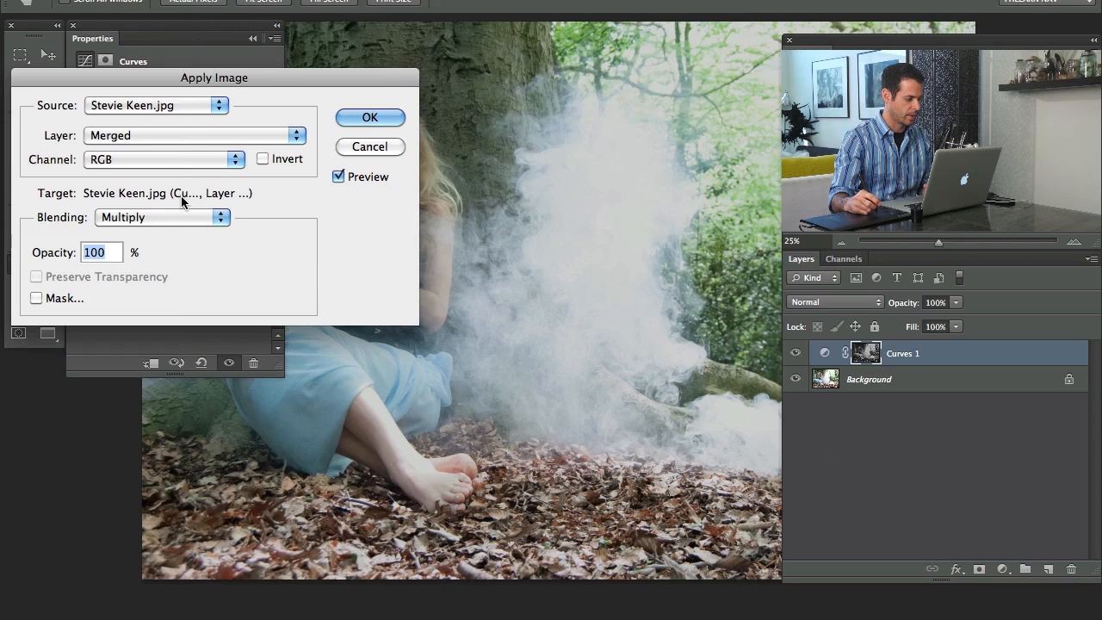
left_click(370, 117)
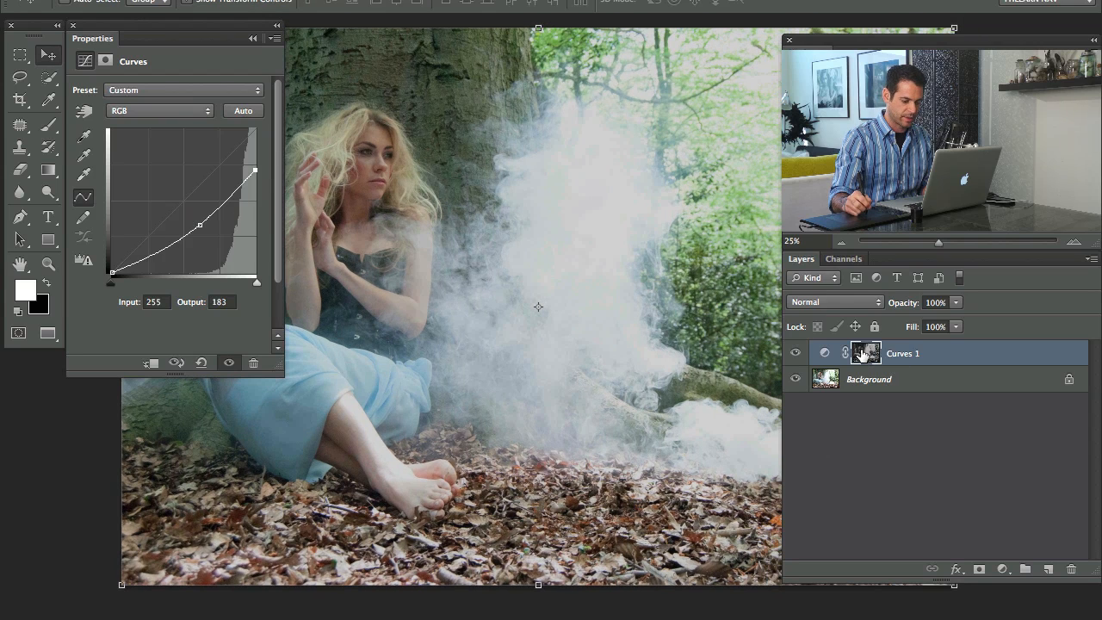
left_click(867, 353)
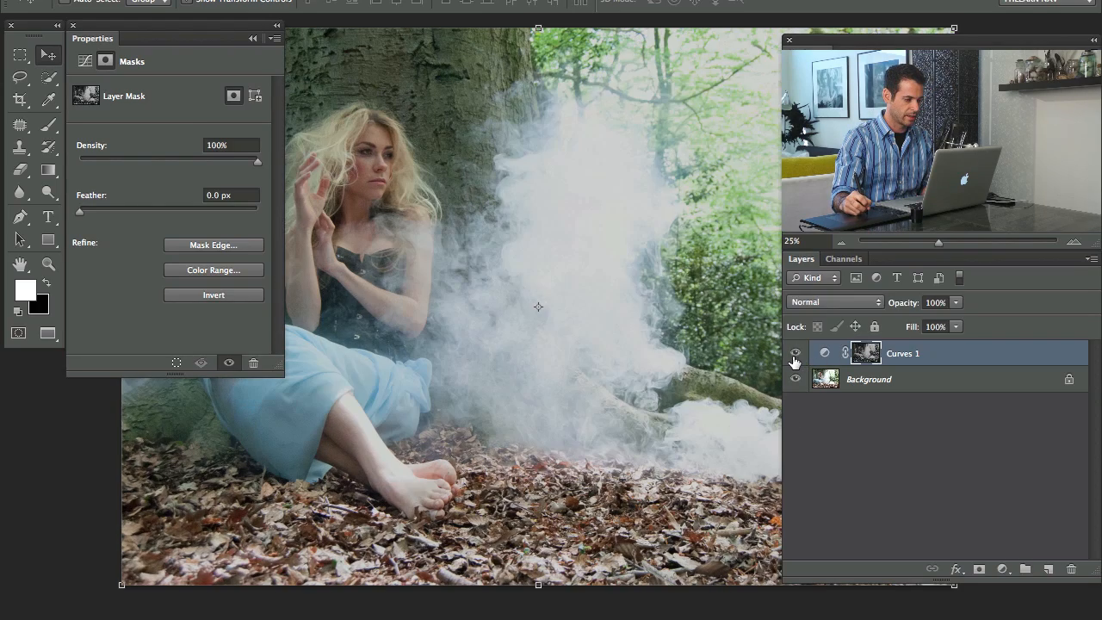
mouse_move(472, 389)
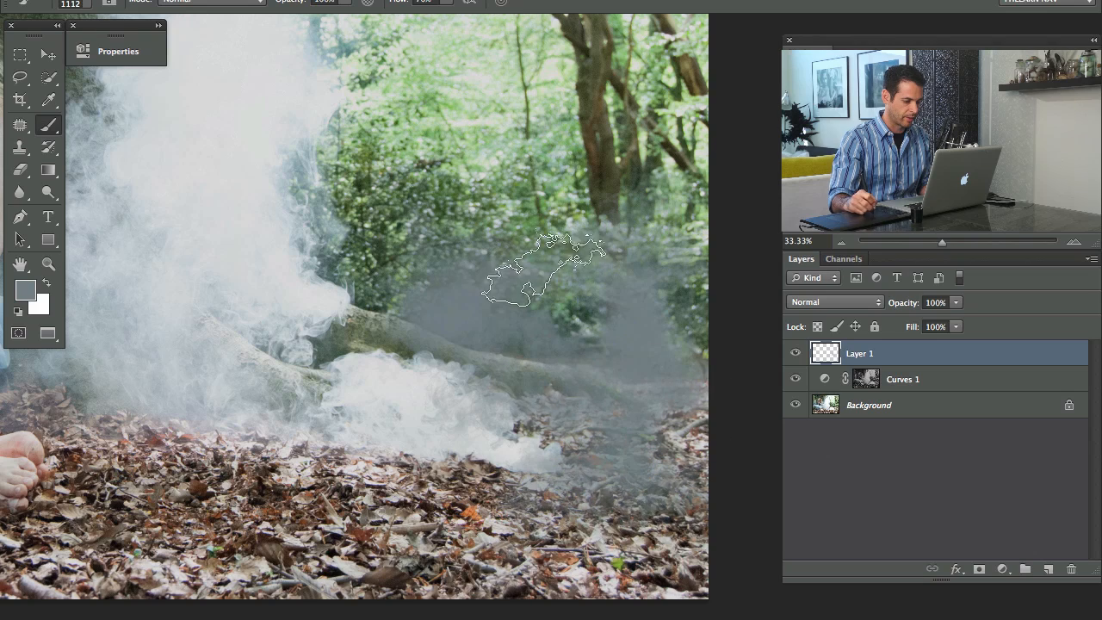
Brush soft grey fog over the right side of the forest on the new layer
left_click_drag(537, 267, 233, 232)
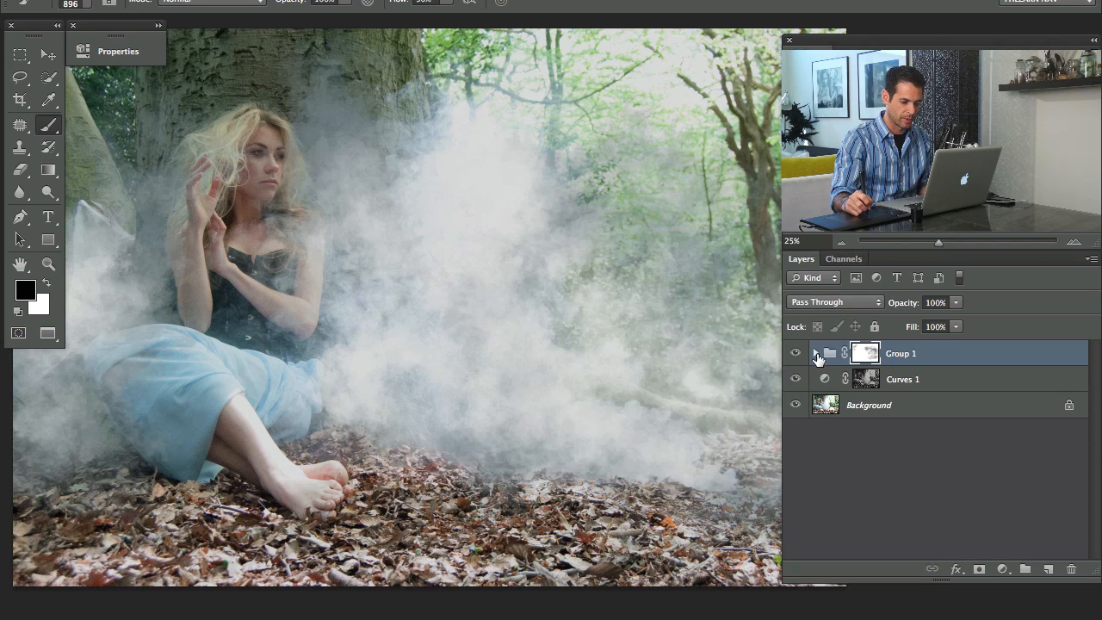
Expand the fog group to reveal its painted layers
left_click(816, 353)
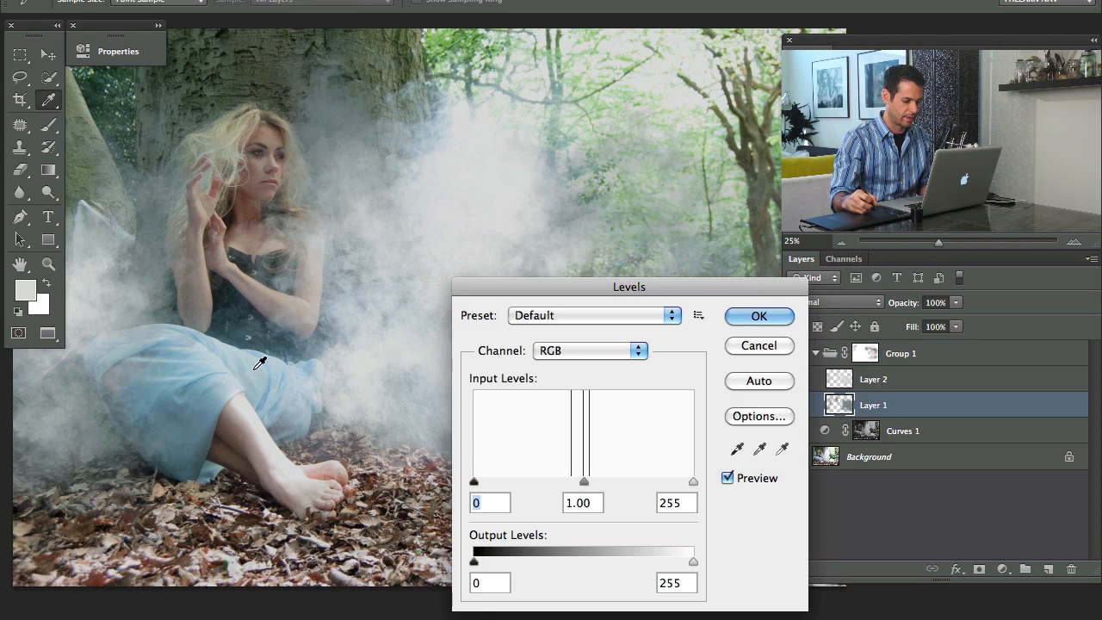
Apply a Levels tweak on Layer 1 with the Blue midtone set to 0.81 to warm the fog
left_click(588, 351)
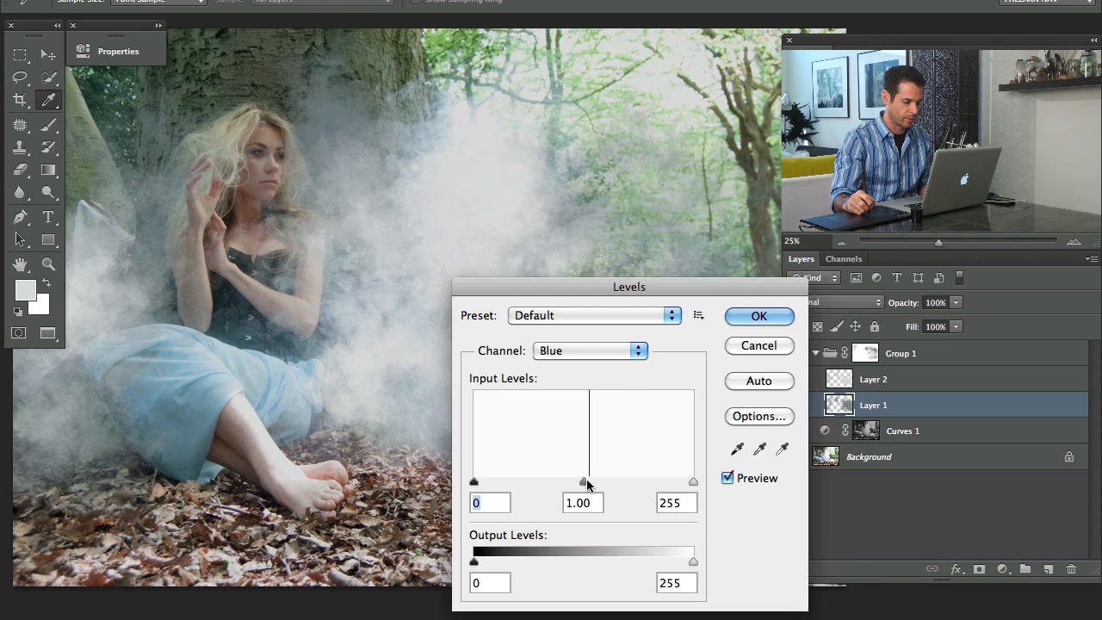
left_click_drag(583, 482, 601, 482)
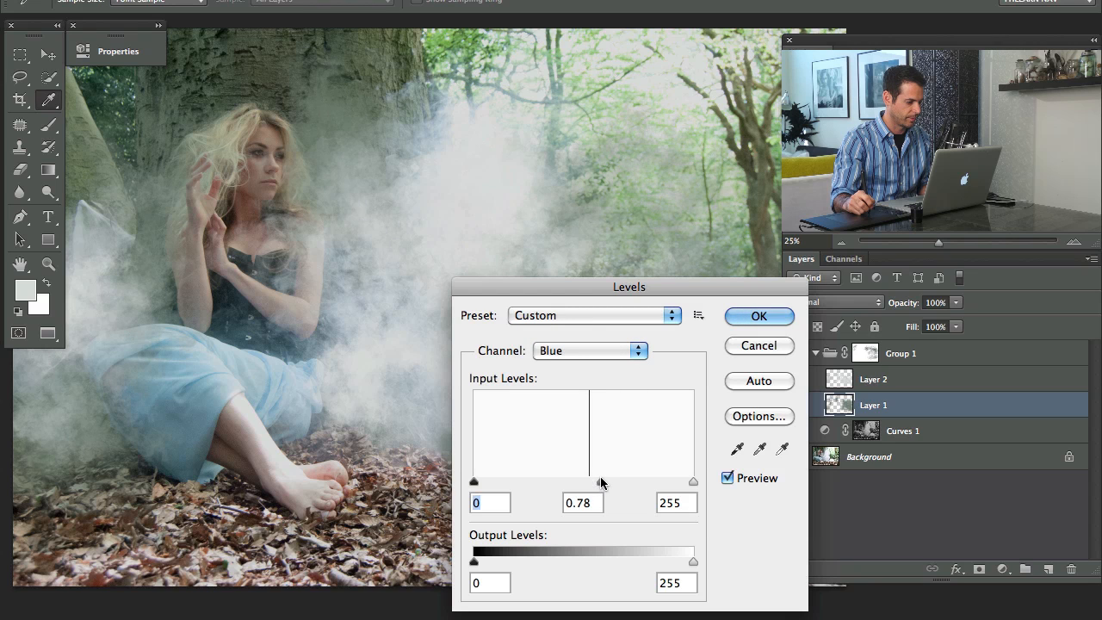
left_click_drag(602, 482, 594, 482)
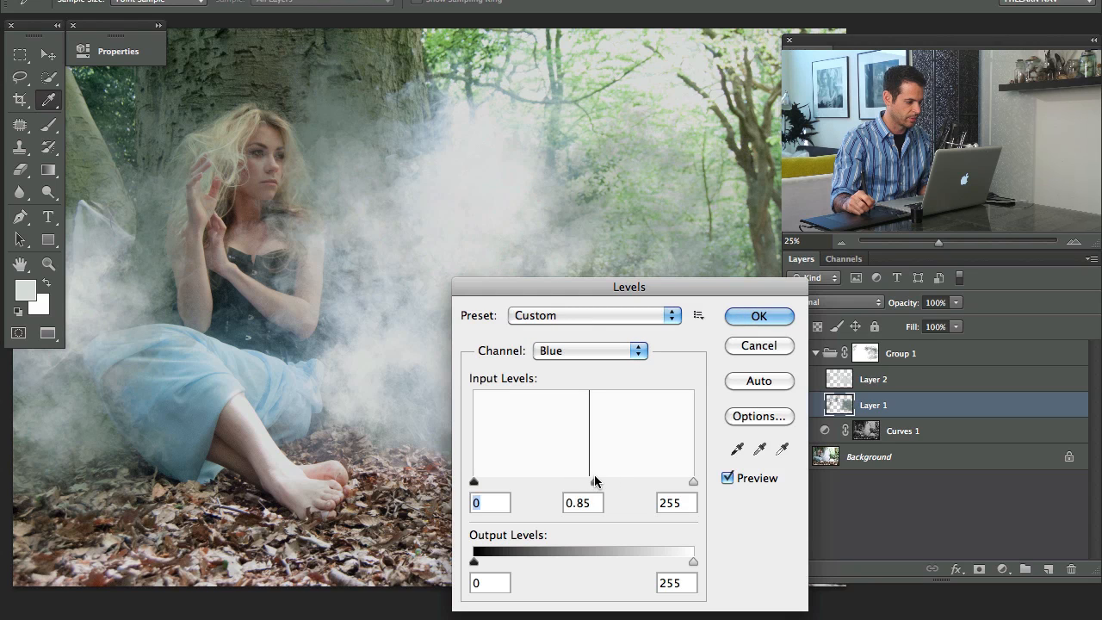
left_click_drag(601, 482, 599, 482)
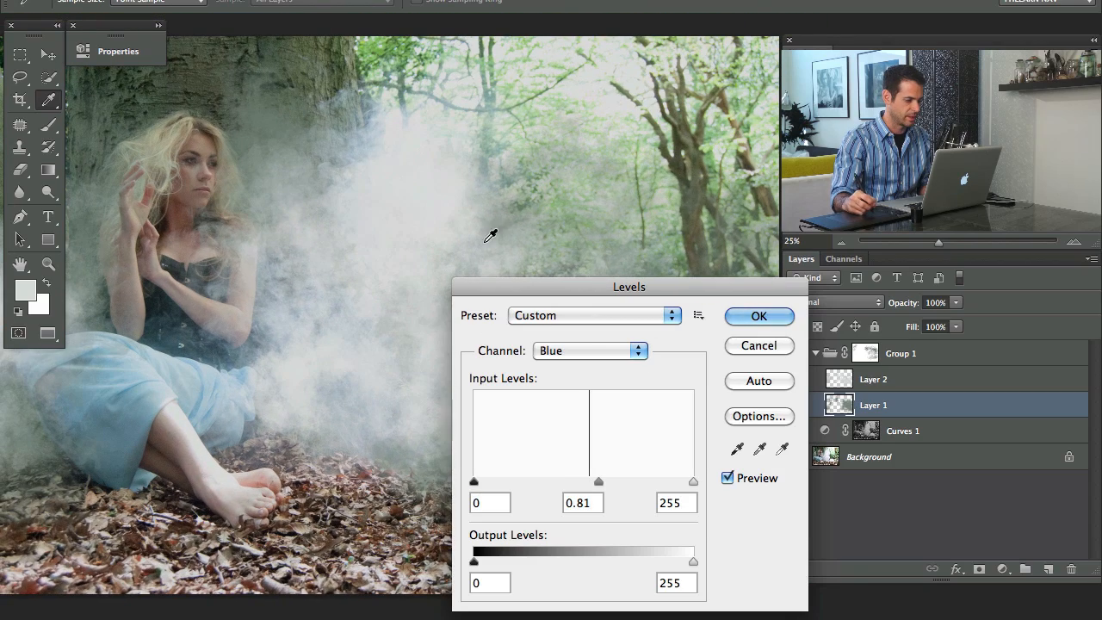
left_click(757, 317)
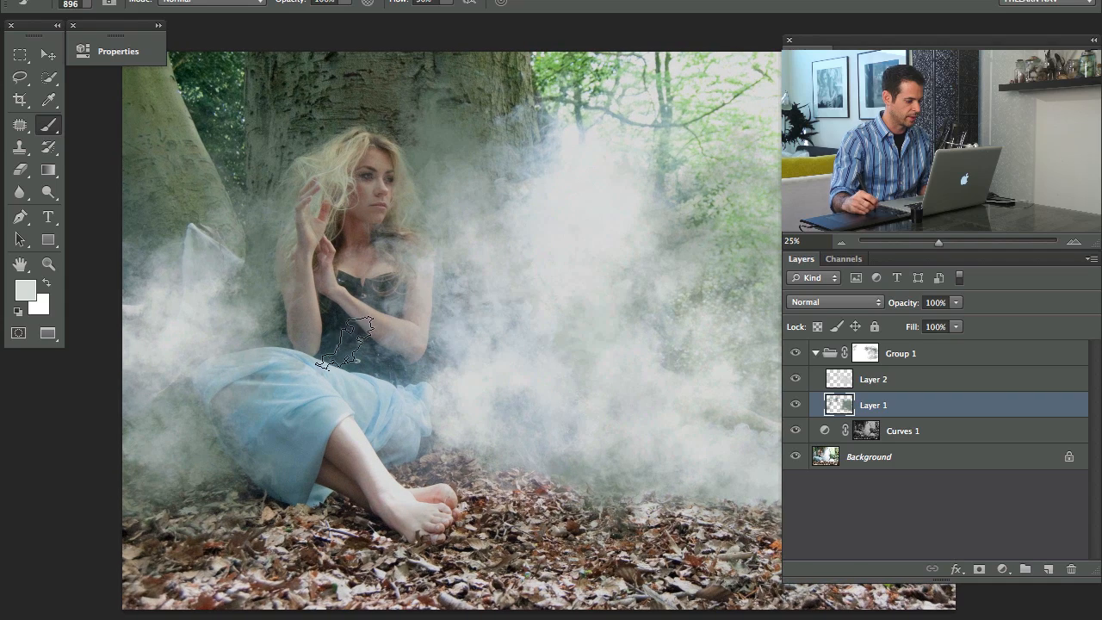
Hide the fog group temporarily before adding Layer 3
left_click(816, 353)
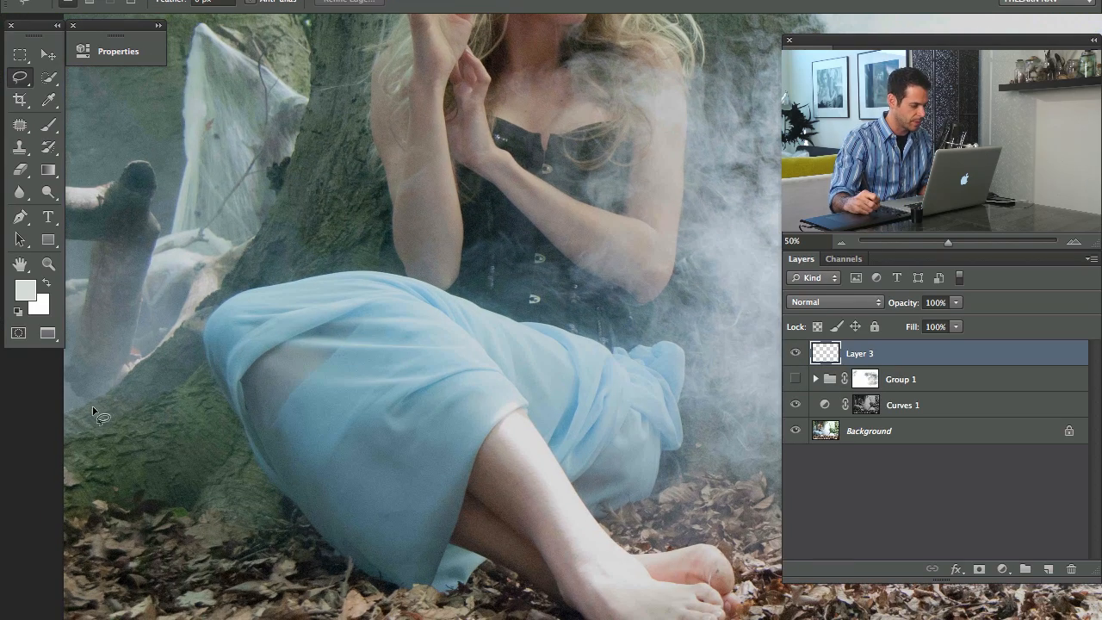
mouse_move(141, 382)
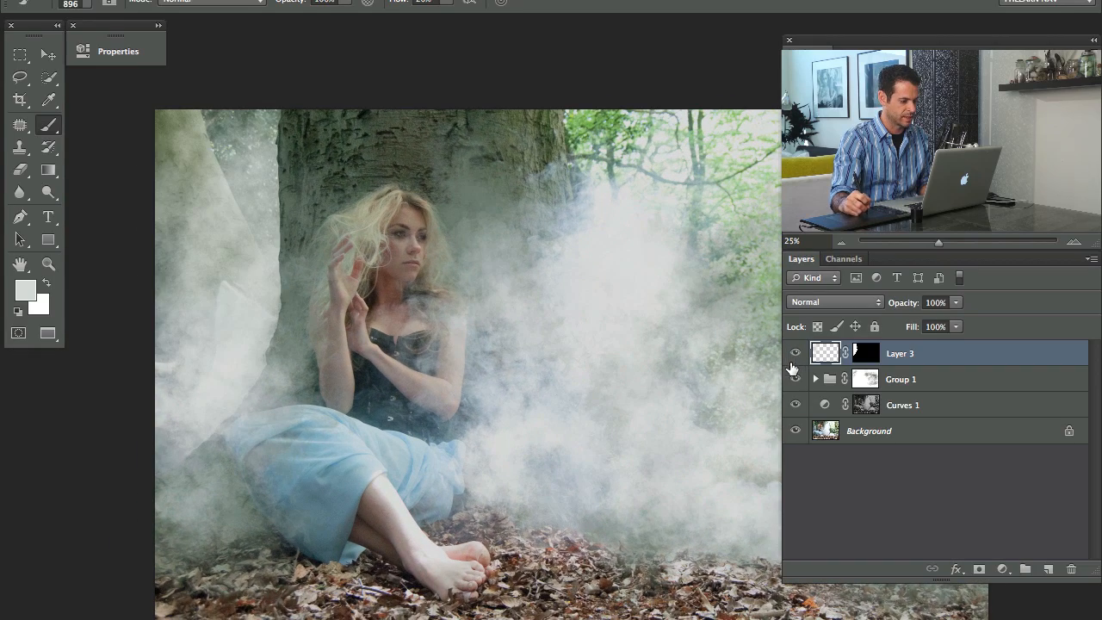
mouse_move(728, 374)
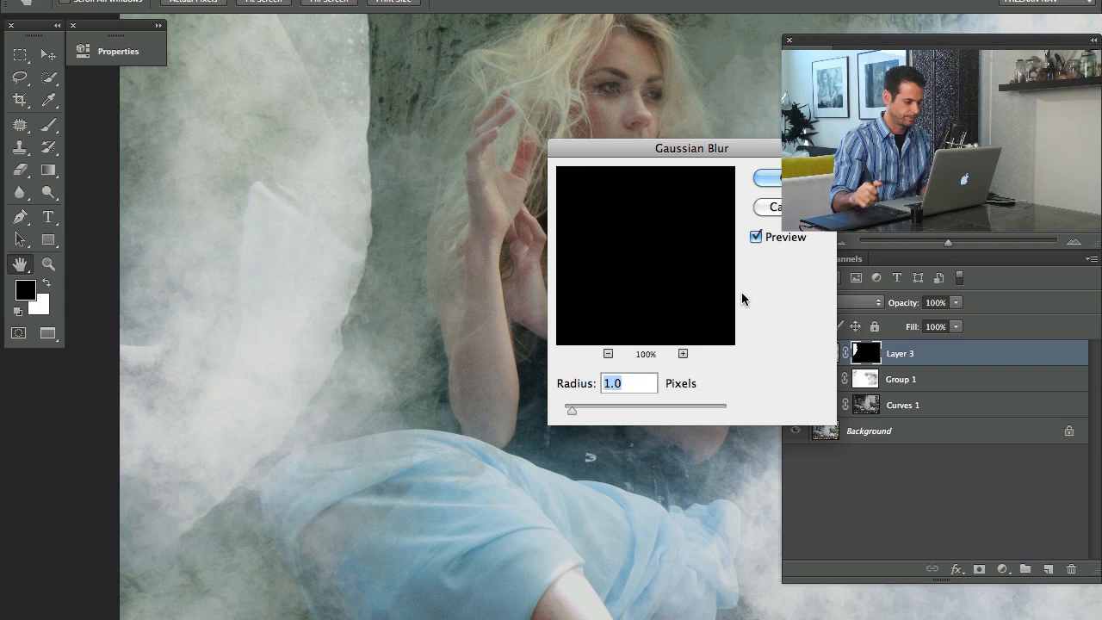
Apply the Gaussian blur to soften Layer 3's mask edges
left_click(766, 178)
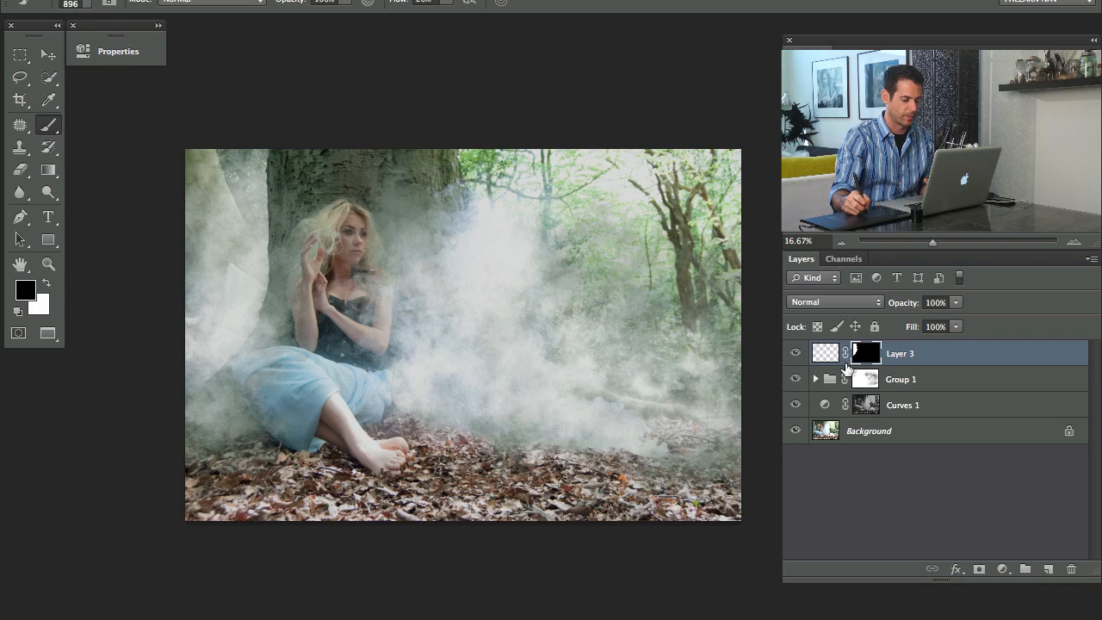
Add a Levels adjustment on top and dim the RGB highlight output slightly
left_click(1002, 568)
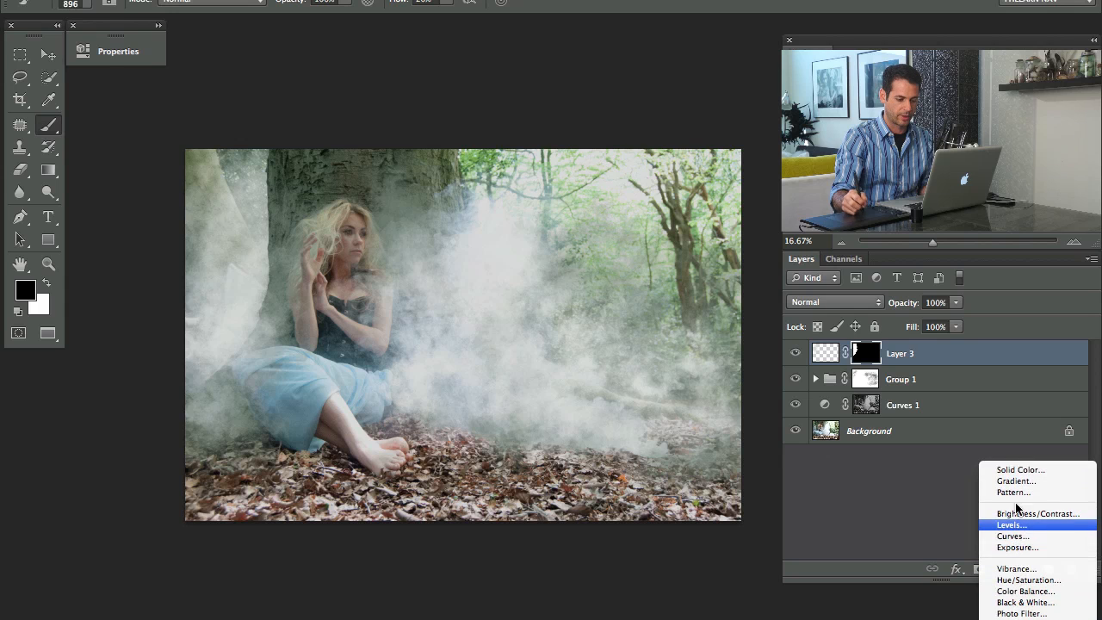
left_click(1012, 523)
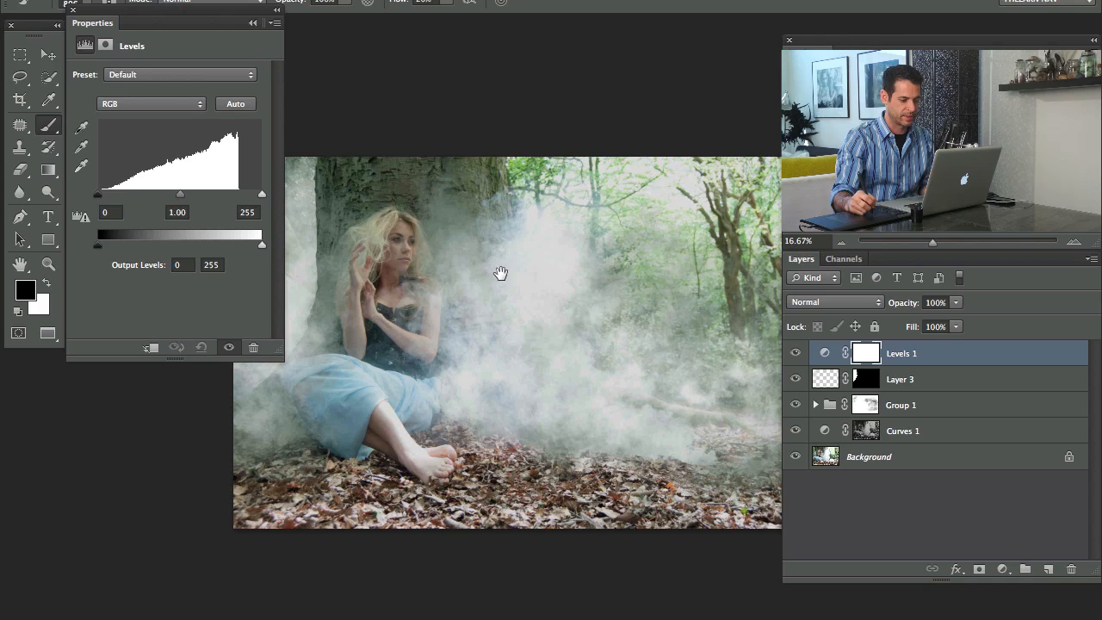
mouse_move(229, 248)
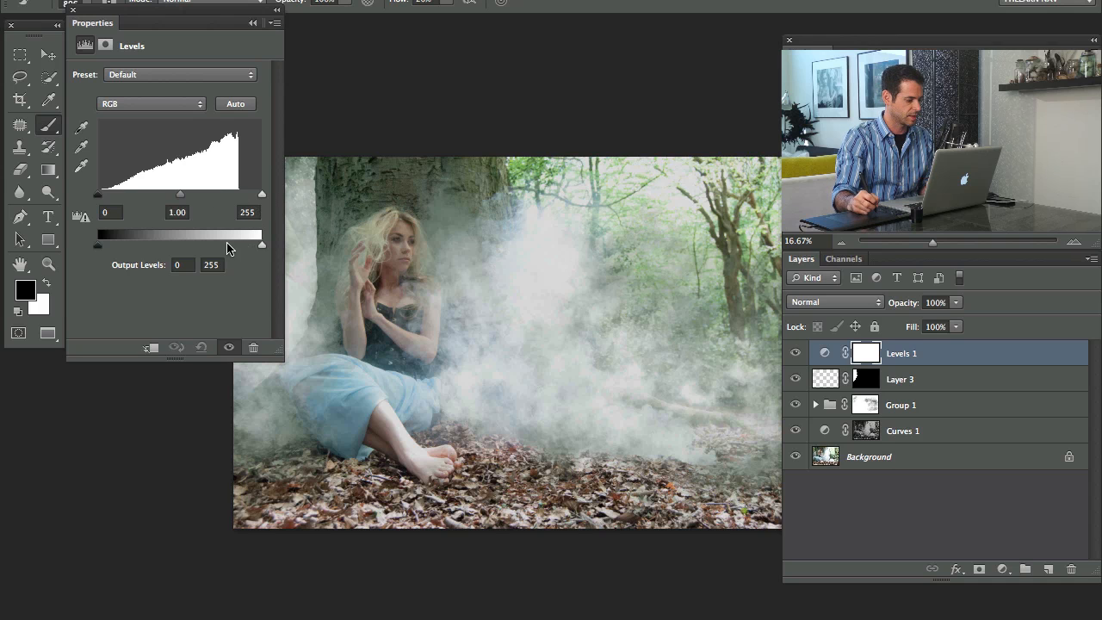
left_click_drag(261, 244, 248, 244)
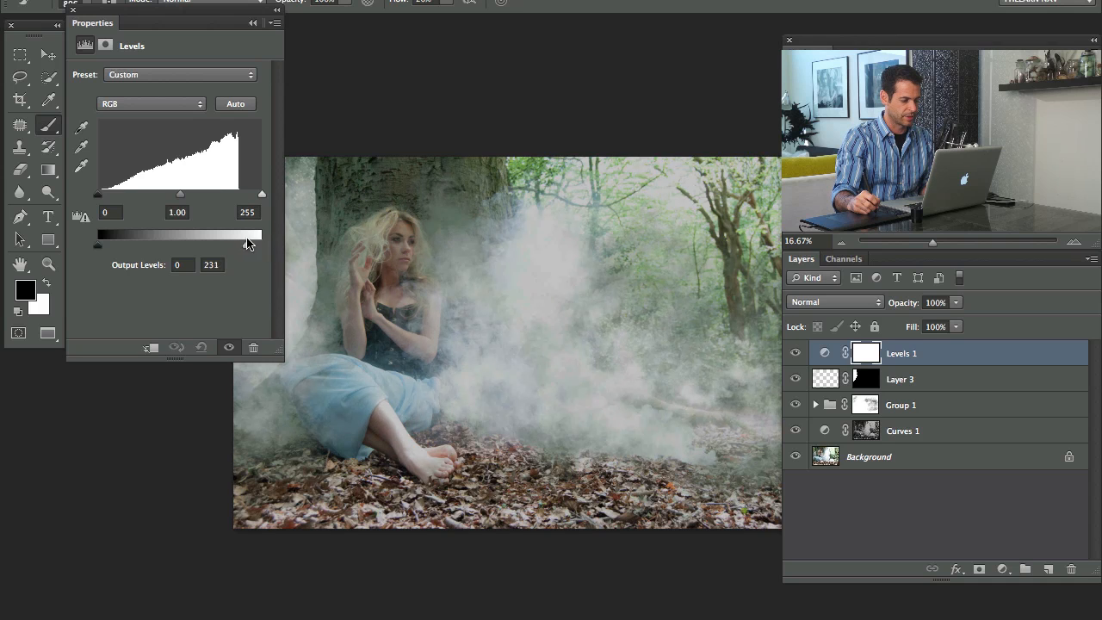
left_click(152, 103)
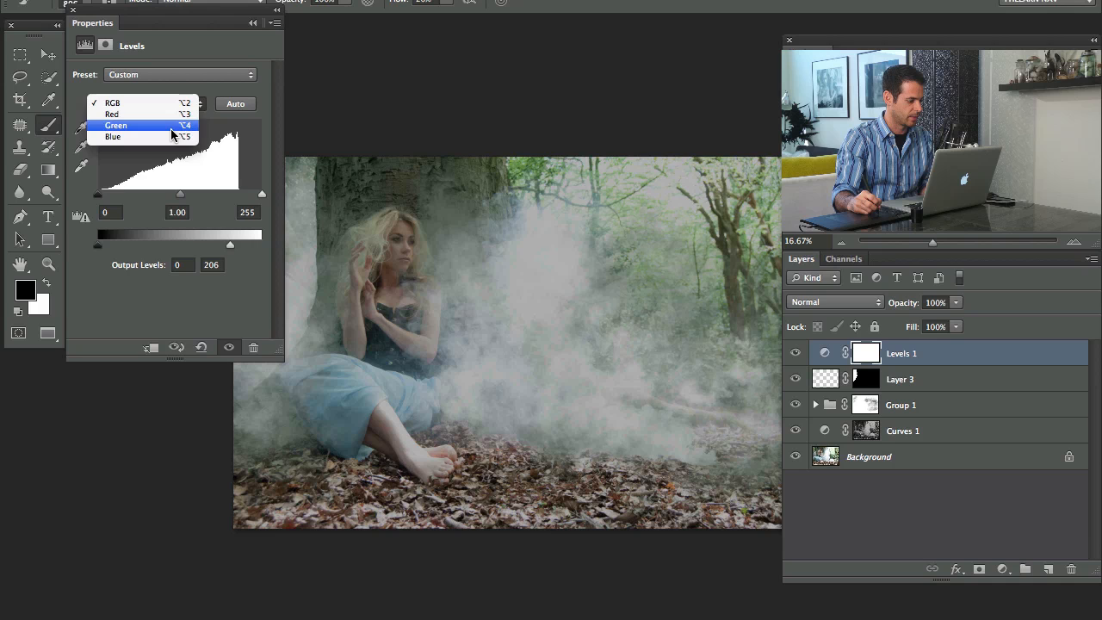
left_click(112, 136)
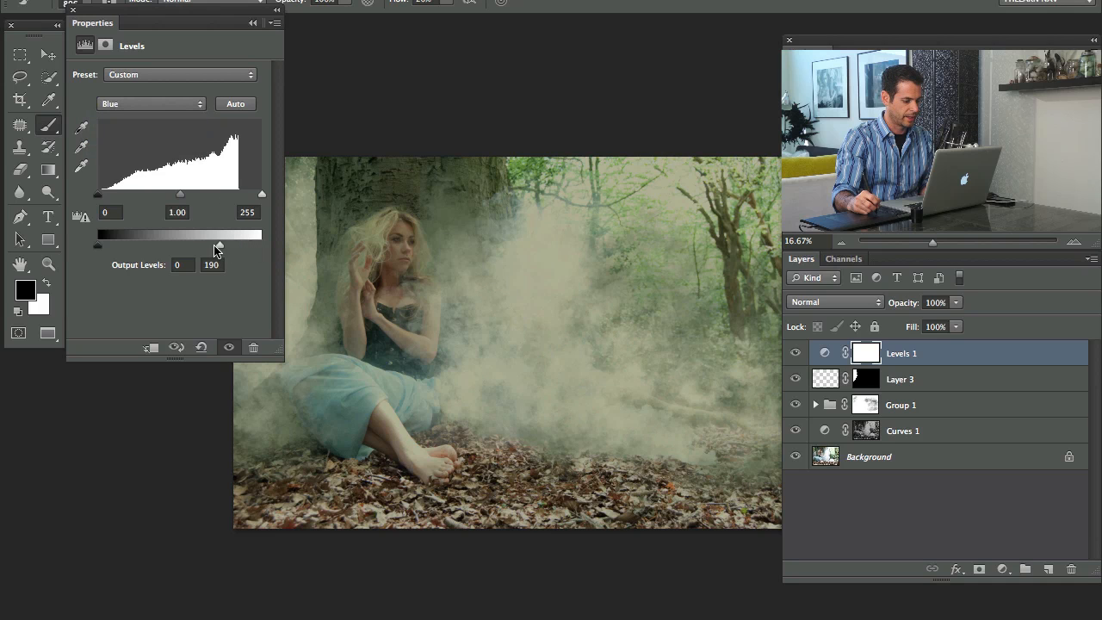
left_click(152, 103)
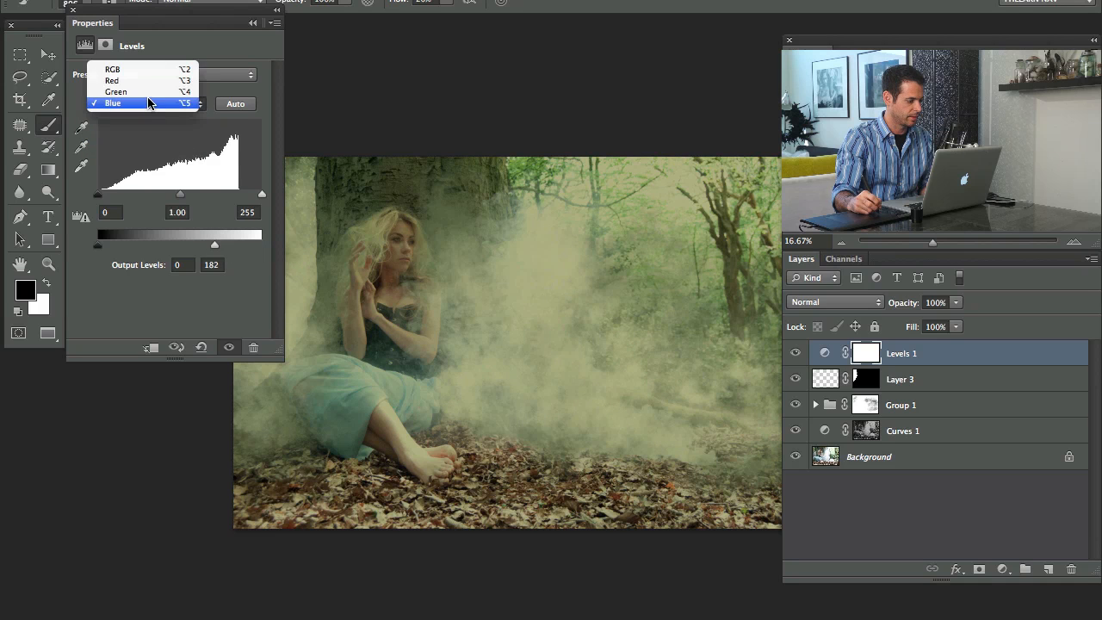
left_click(117, 91)
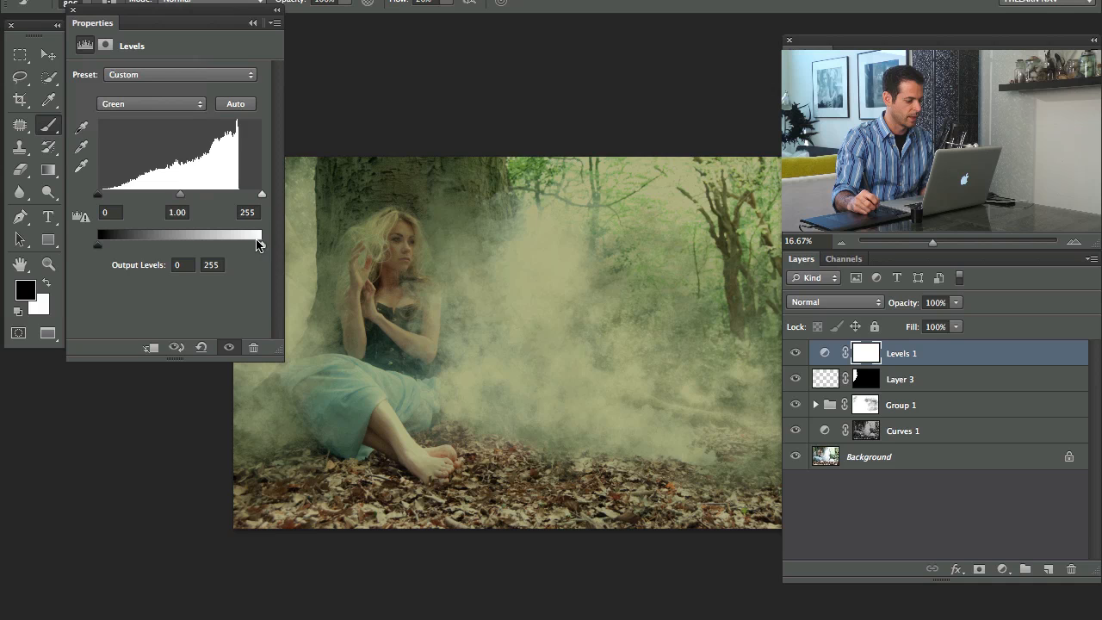
Lift the Blue shadows, pull down Blue highlights and raise Red shadows for a warm faded look
left_click_drag(262, 244, 248, 245)
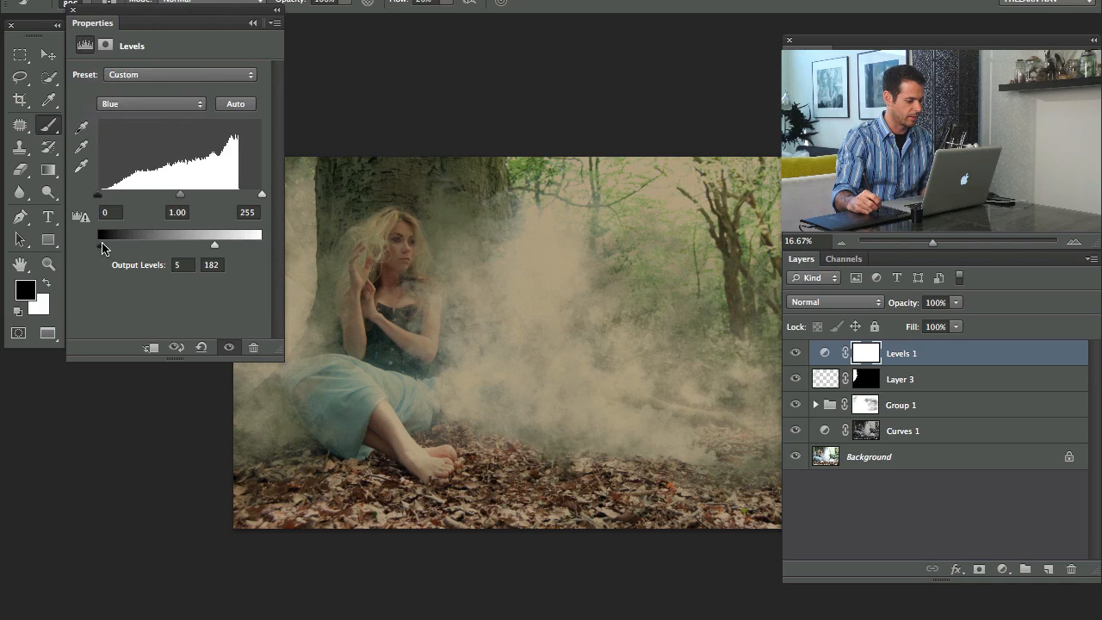
left_click_drag(98, 247, 128, 247)
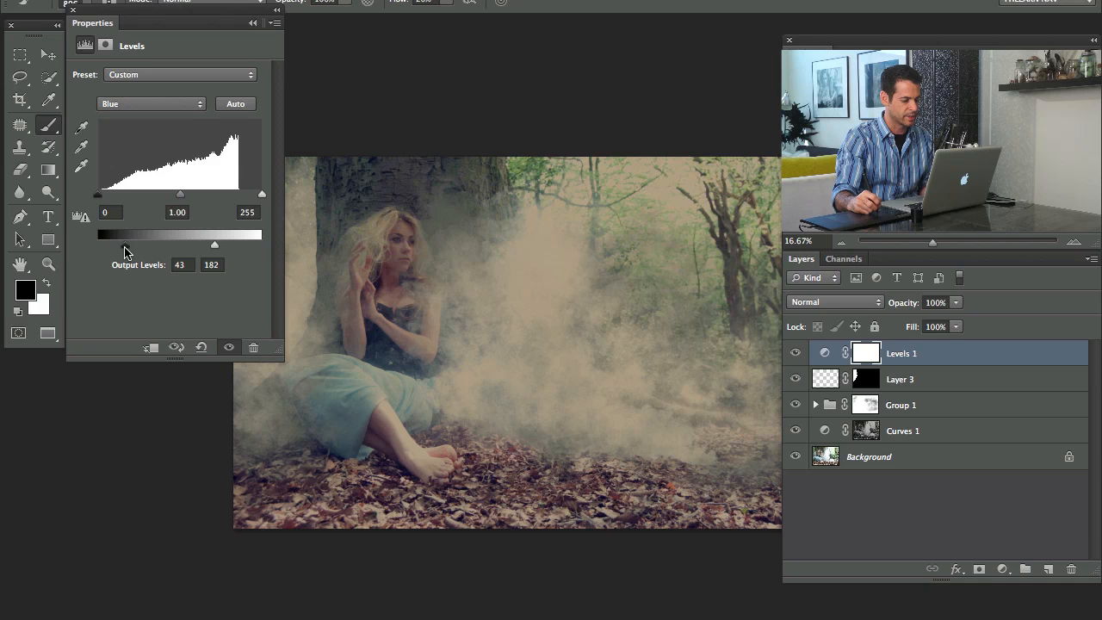
left_click_drag(117, 245, 131, 245)
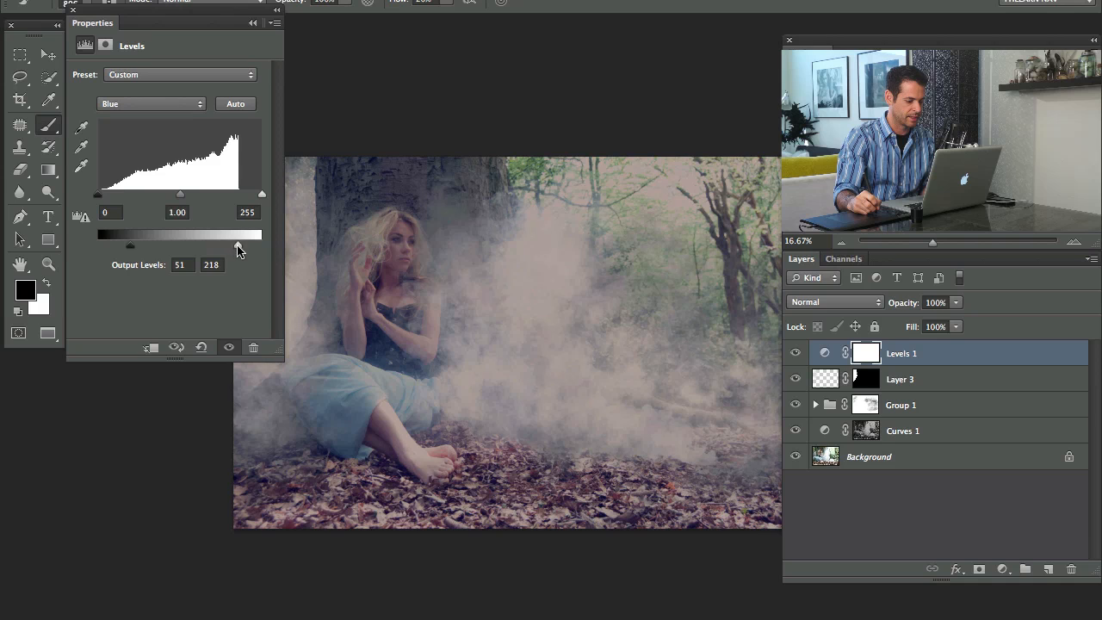
left_click_drag(241, 245, 203, 244)
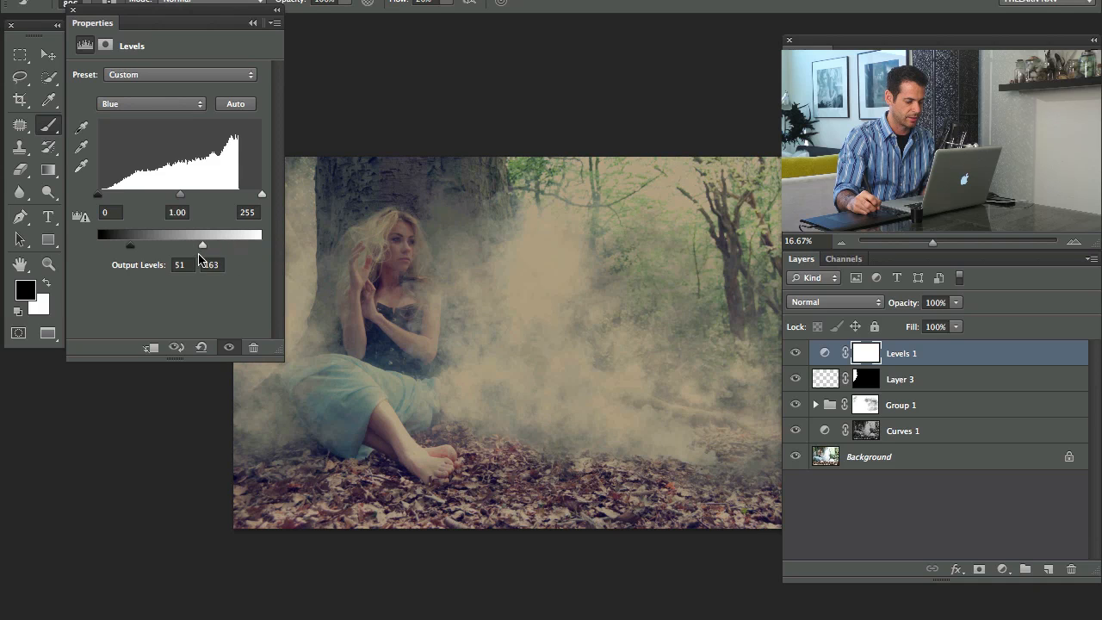
left_click_drag(203, 245, 217, 244)
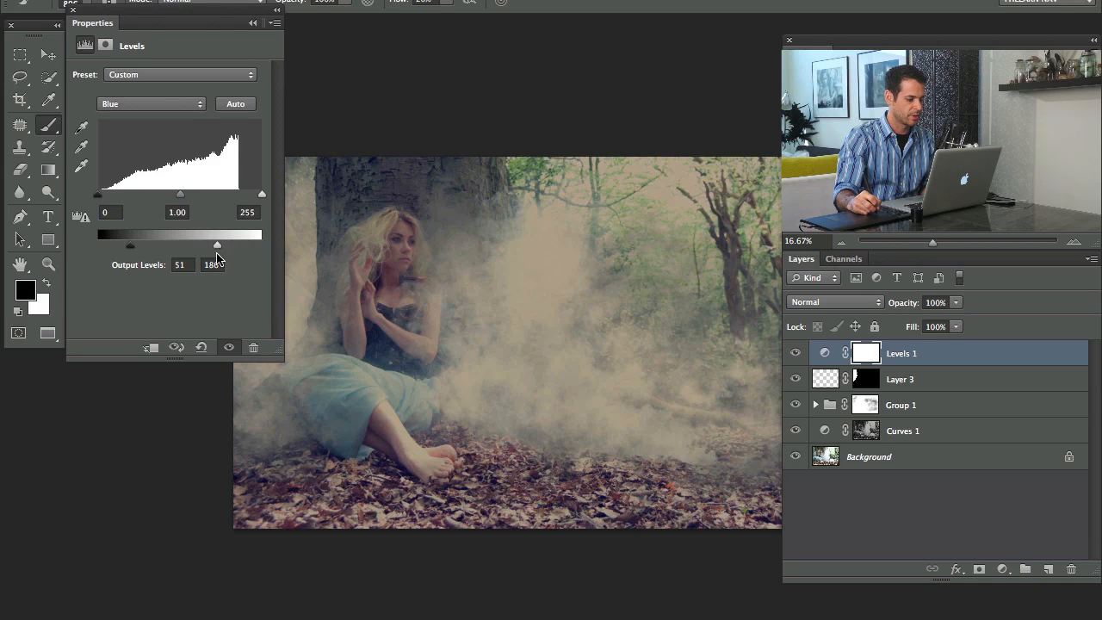
left_click_drag(216, 246, 207, 246)
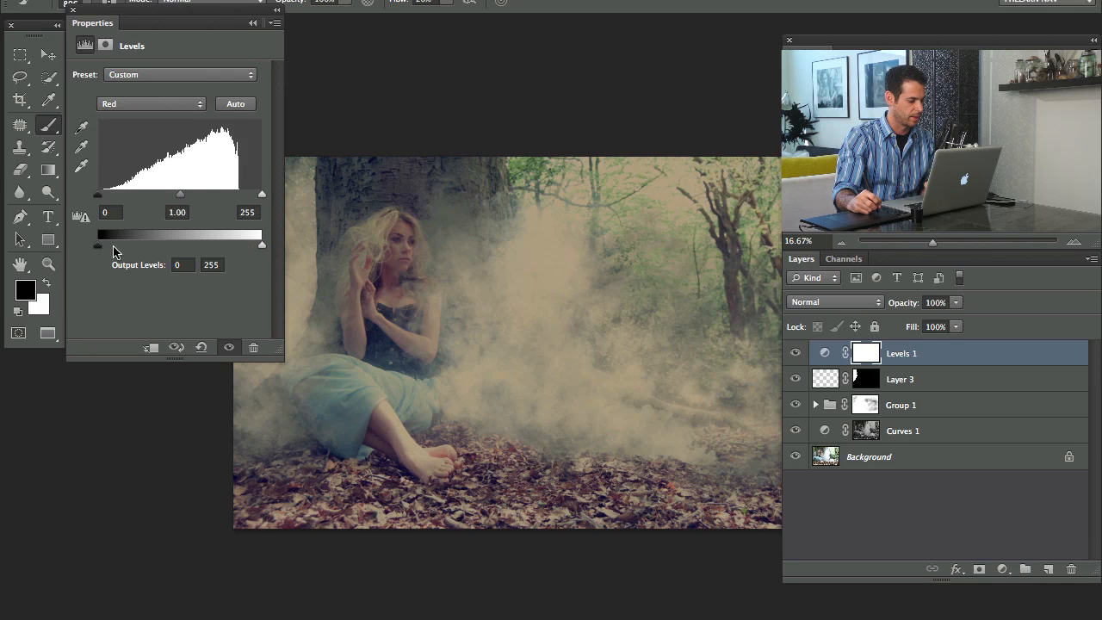
left_click_drag(97, 244, 117, 245)
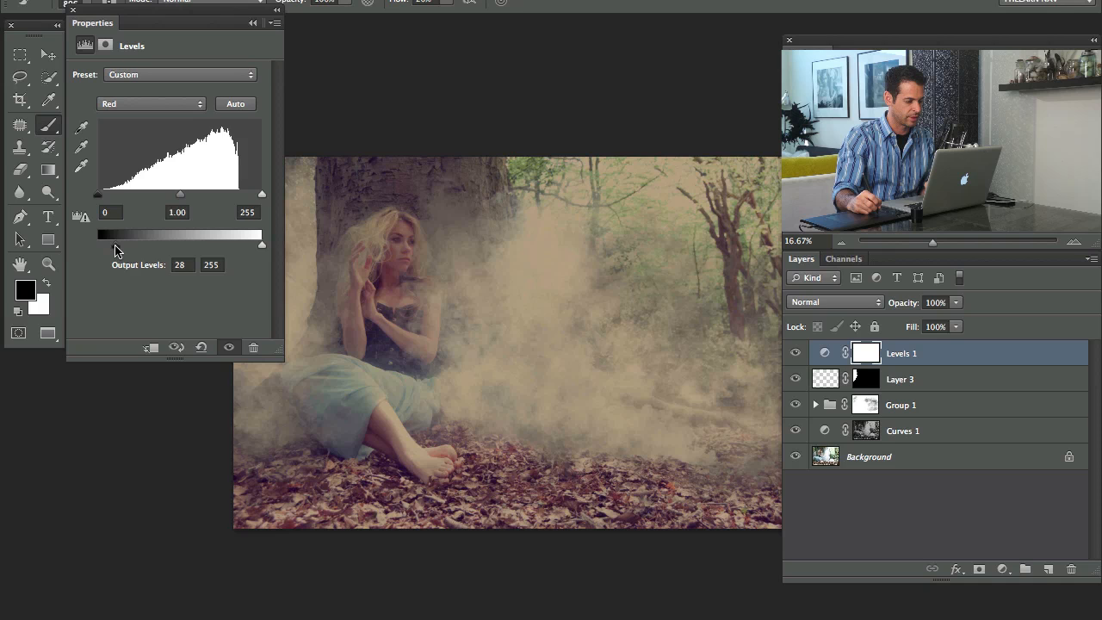
Toggle the Levels grading off and on to compare, then start a new Curves adjustment
left_click(151, 104)
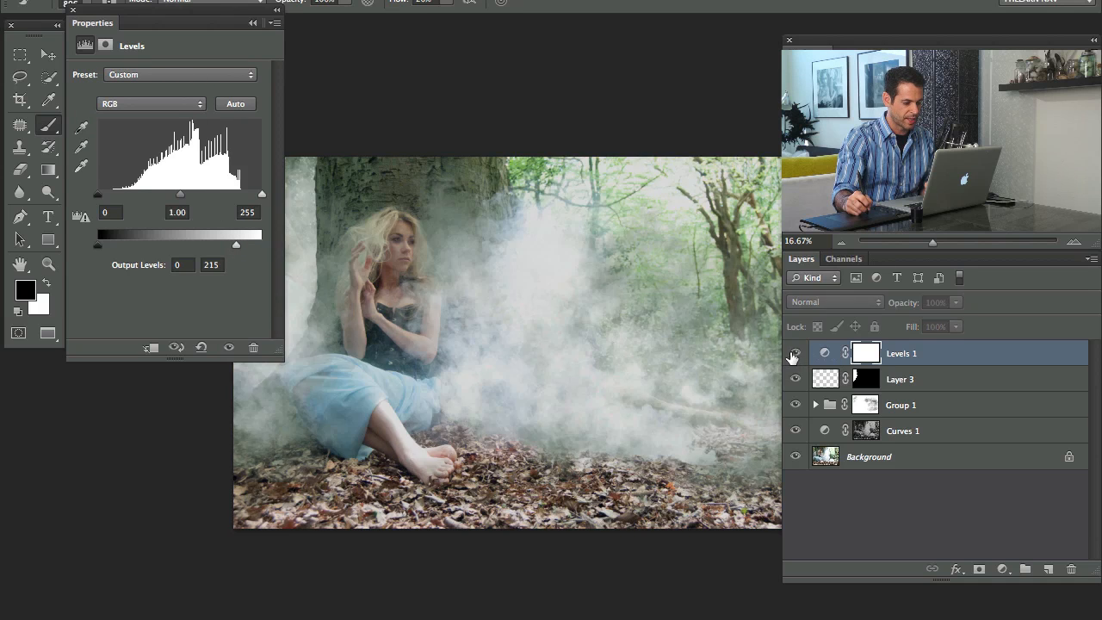
left_click(795, 353)
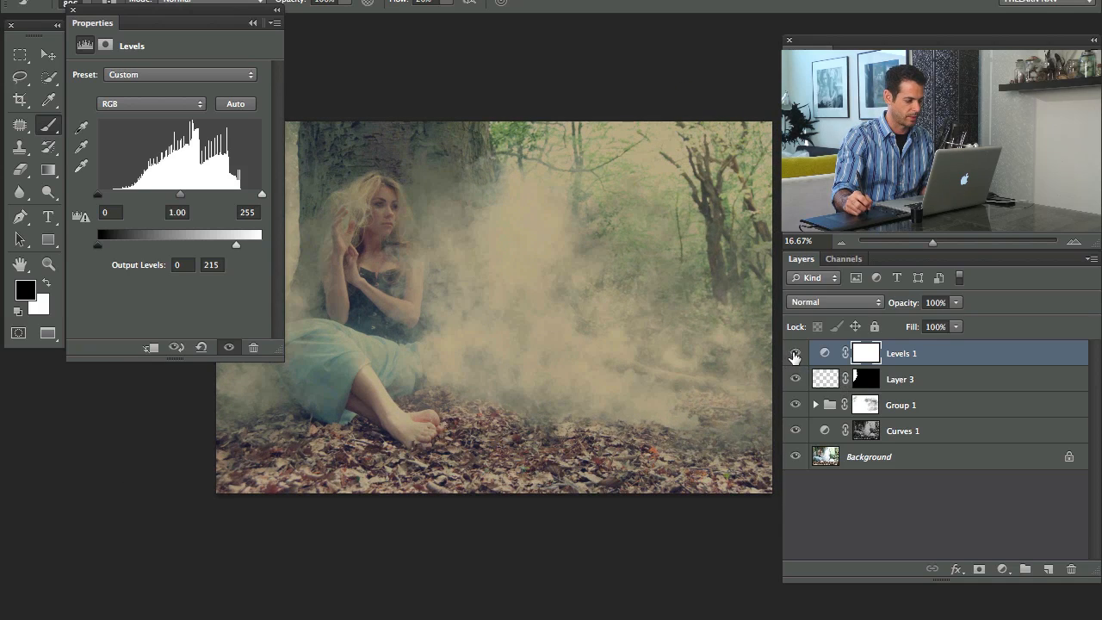
left_click(1002, 568)
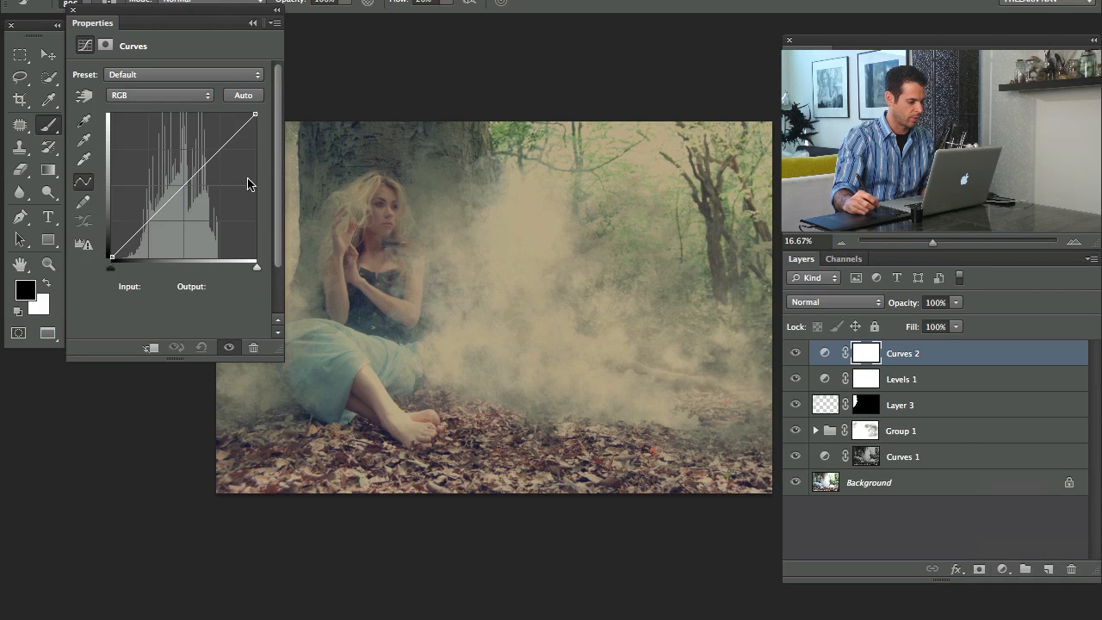
Raise the Red curve and reshape the Blue curve's midtones on Curves 2 for a warmer grade
left_click(158, 95)
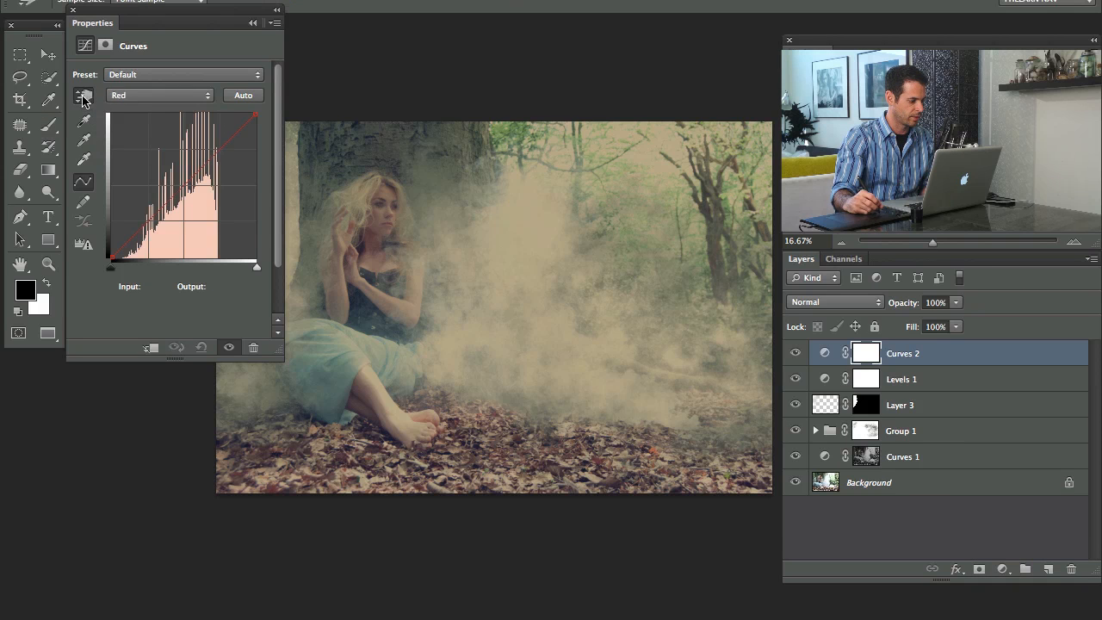
left_click_drag(210, 163, 207, 152)
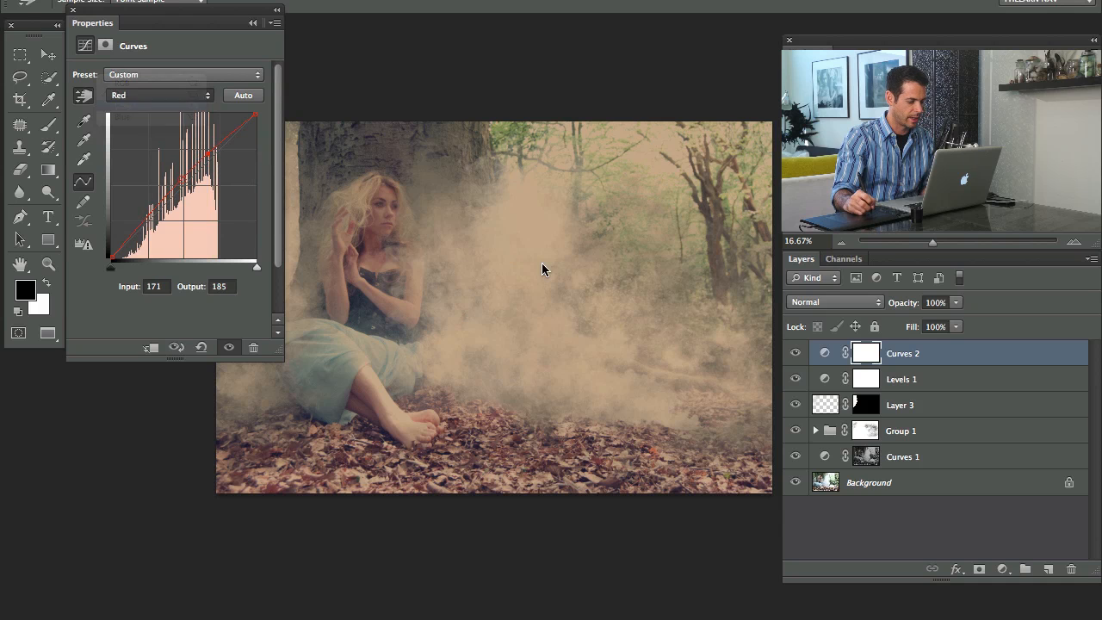
left_click(158, 94)
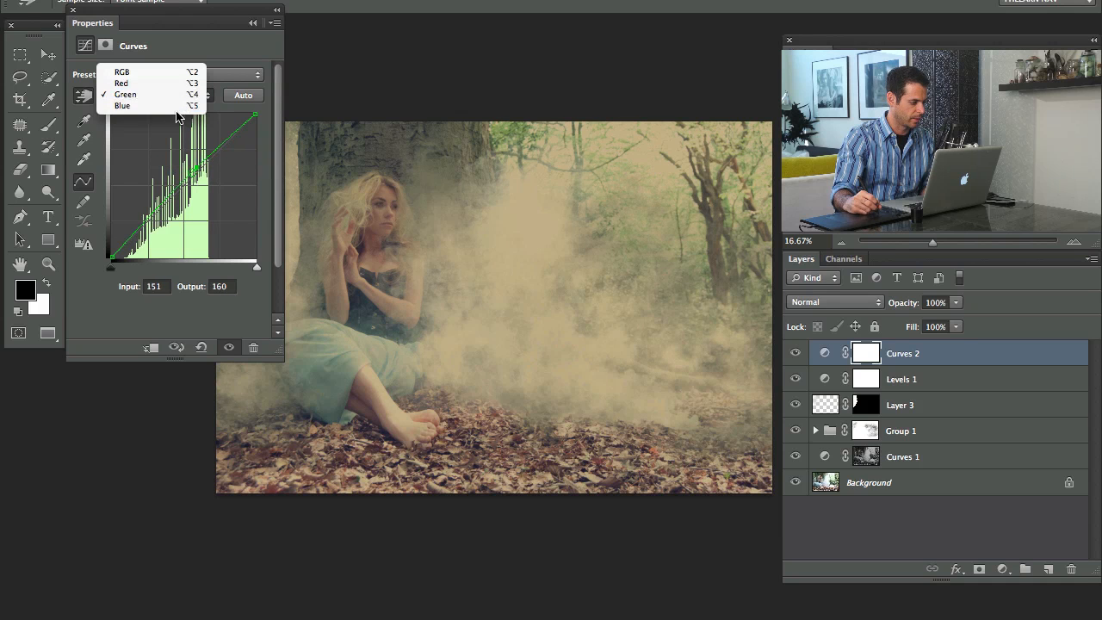
left_click(122, 105)
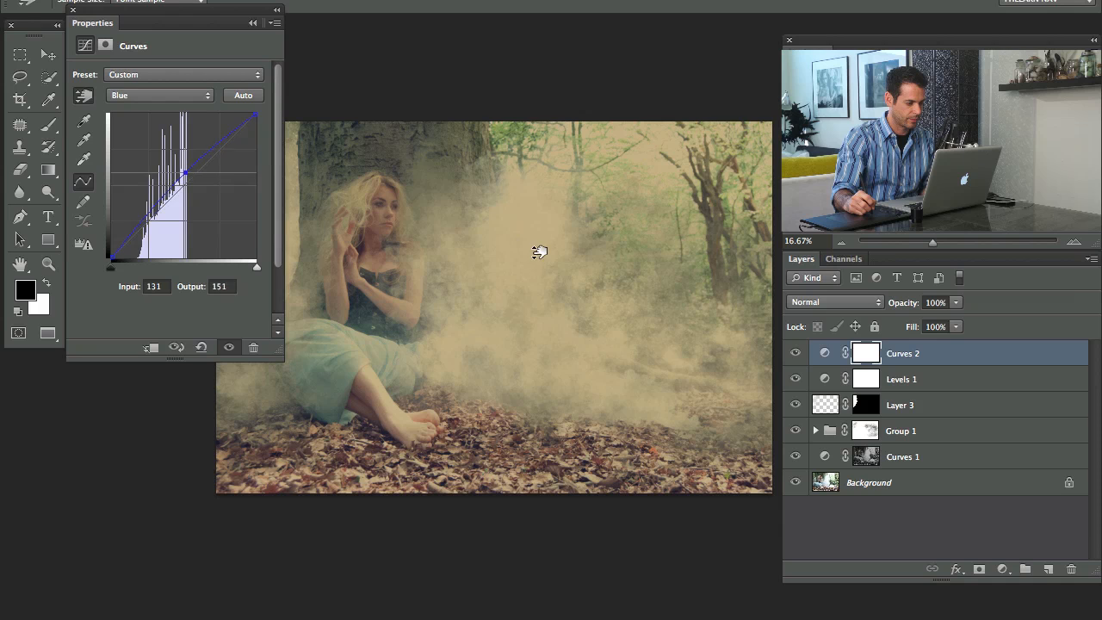
left_click_drag(182, 176, 158, 196)
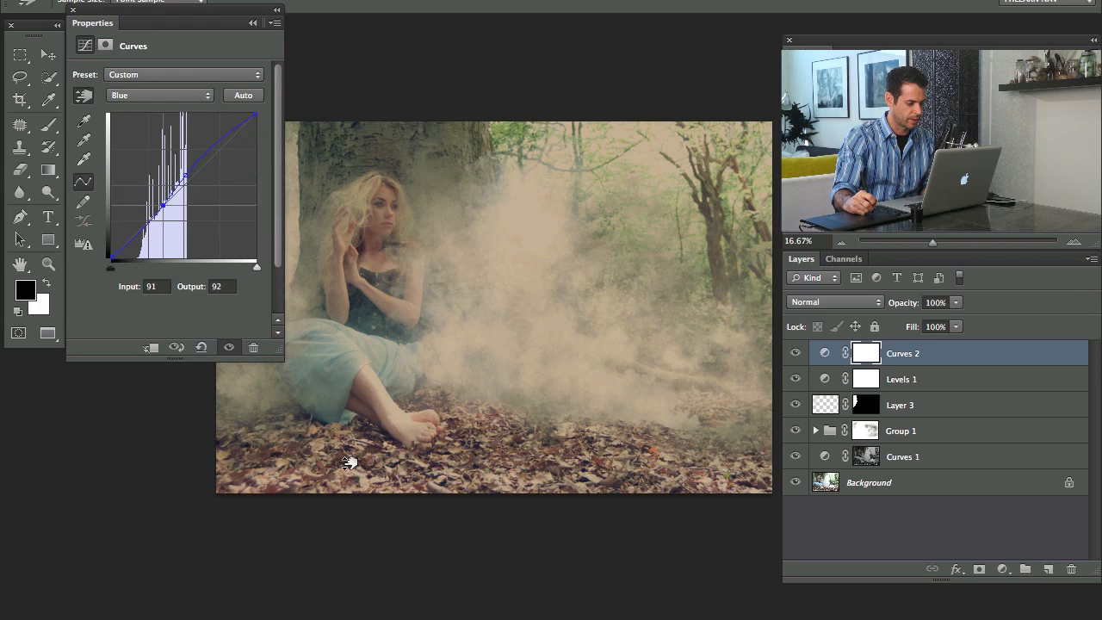
left_click_drag(186, 176, 161, 214)
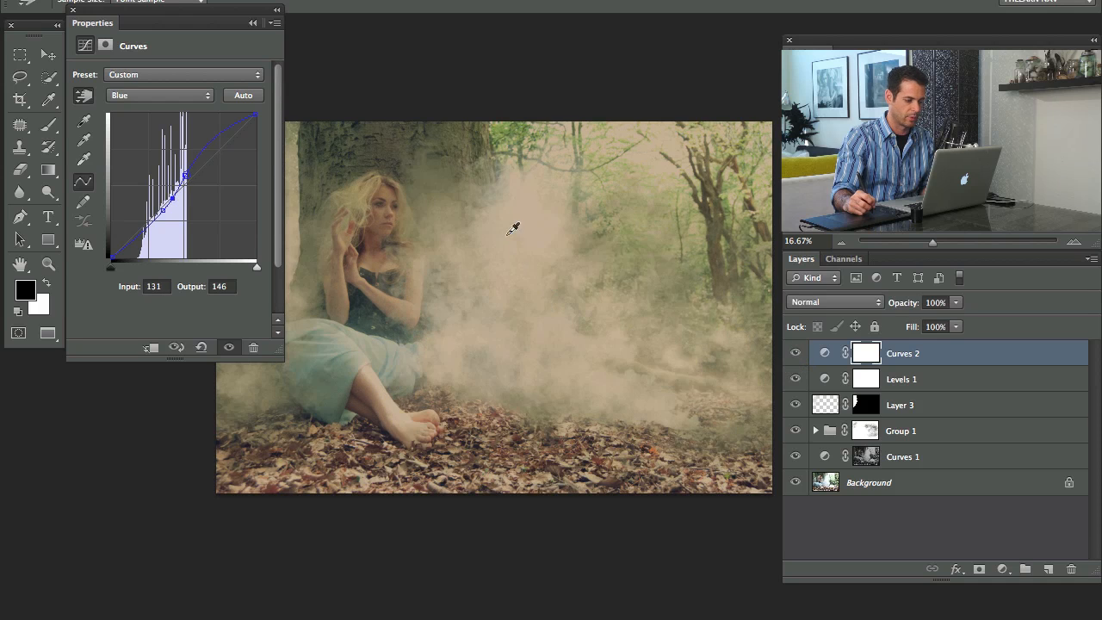
left_click(1002, 568)
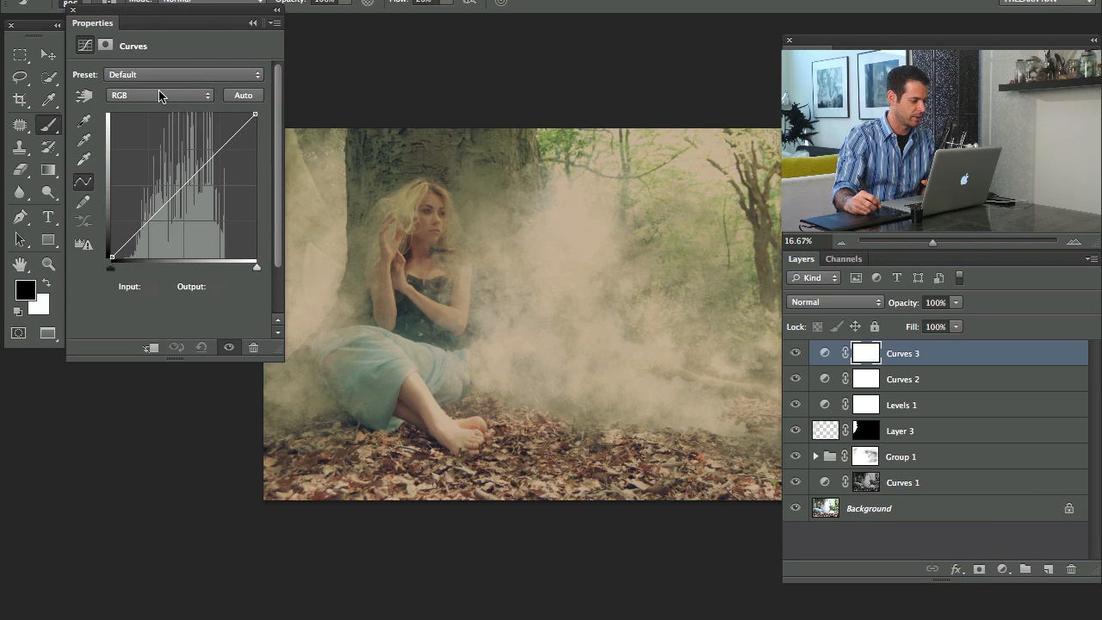
Pull the RGB curve on Curves 3 deep down to darken the edges into a vignette
left_click_drag(192, 198, 198, 207)
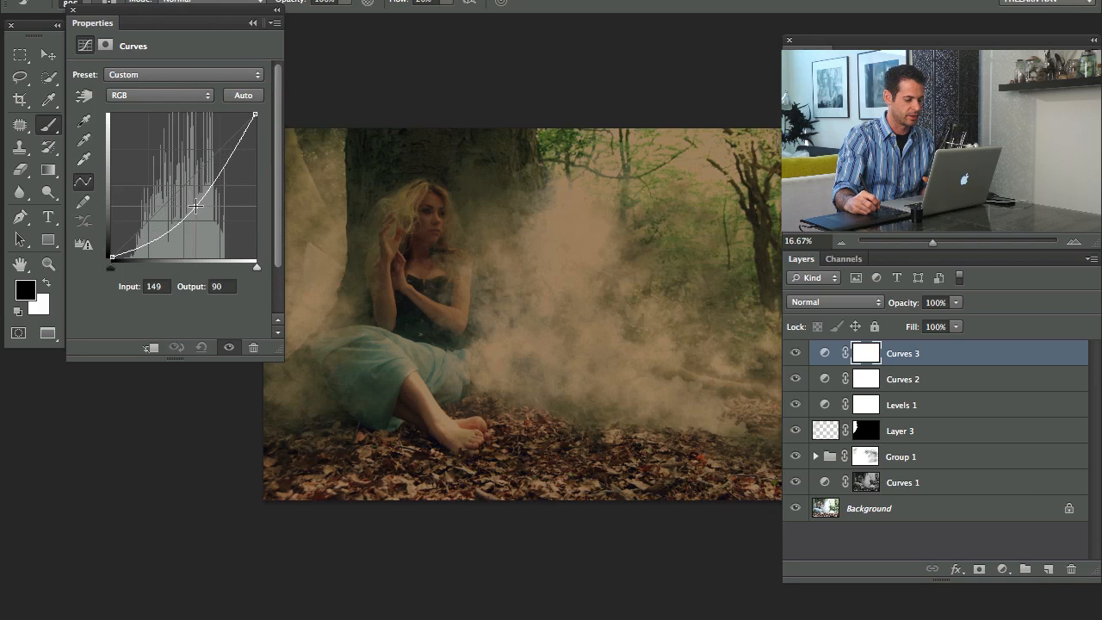
left_click_drag(197, 206, 200, 213)
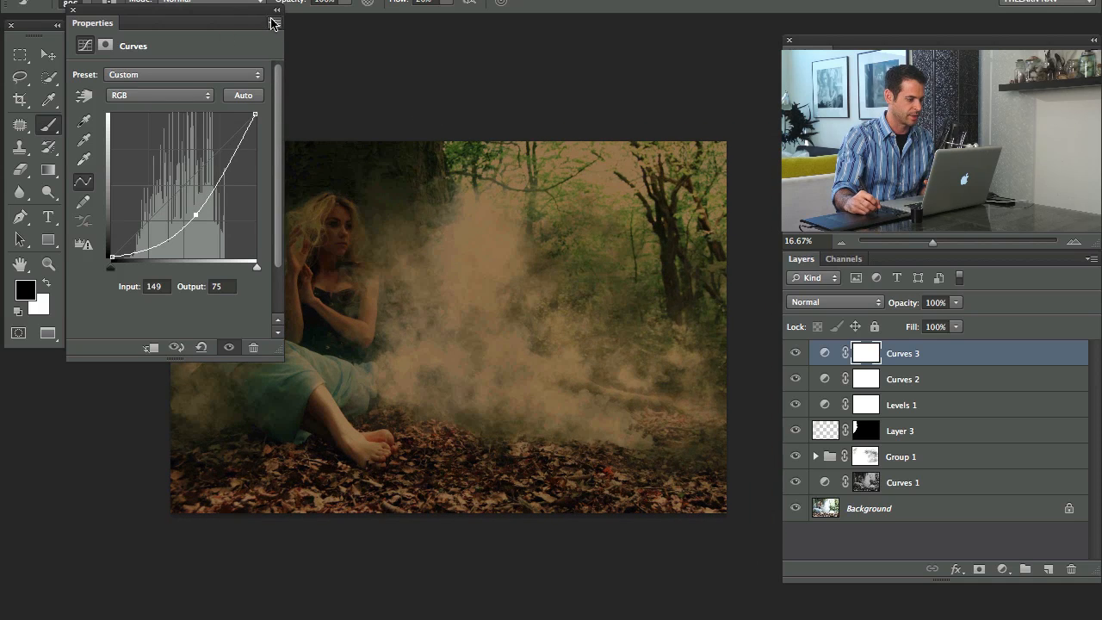
left_click(272, 23)
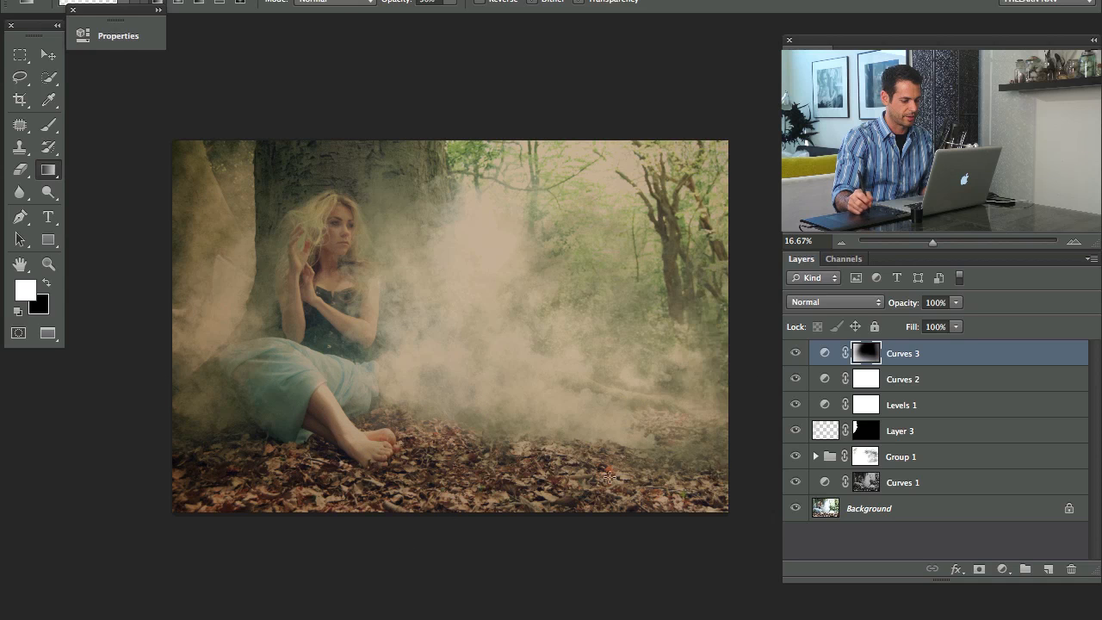
left_click(795, 353)
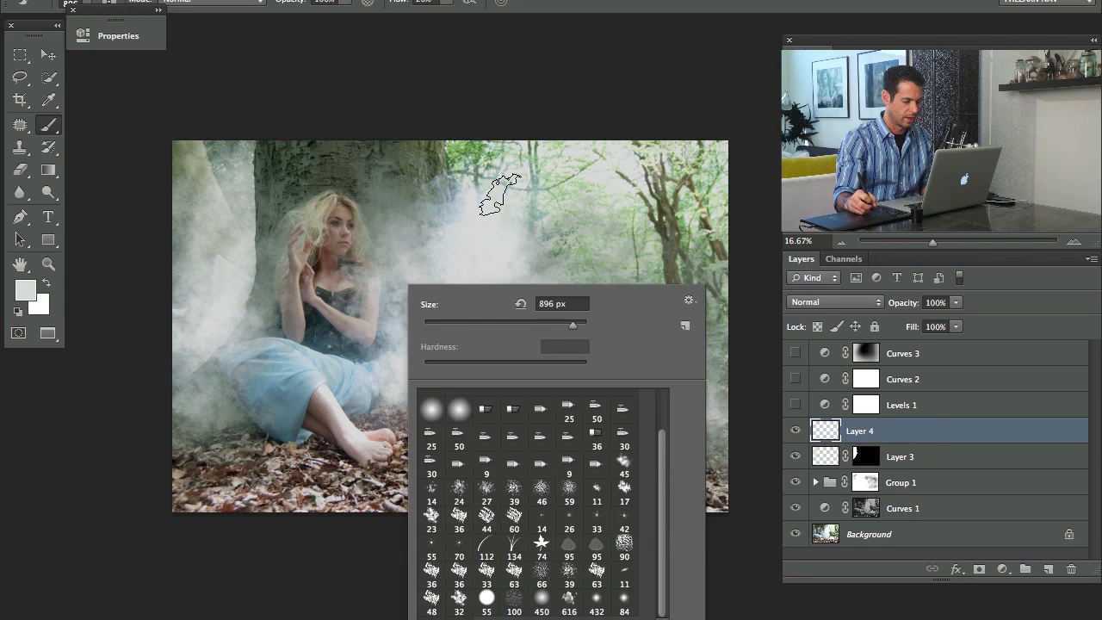
Paint fog with a large smoke brush near her feet and along the upper left tree
left_click(540, 599)
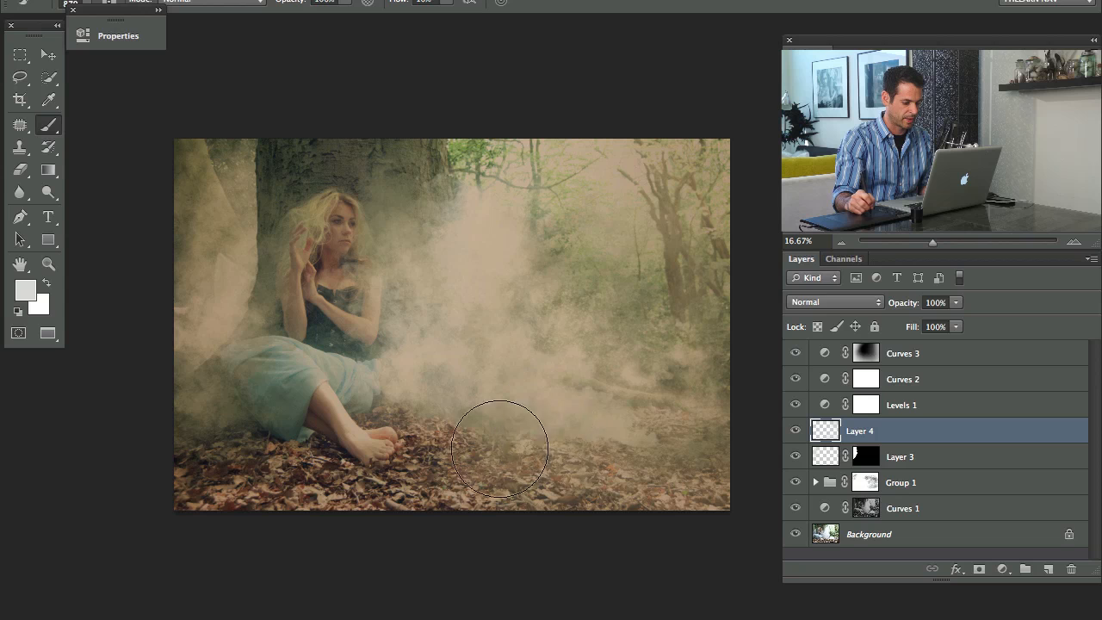
left_click_drag(499, 449, 702, 454)
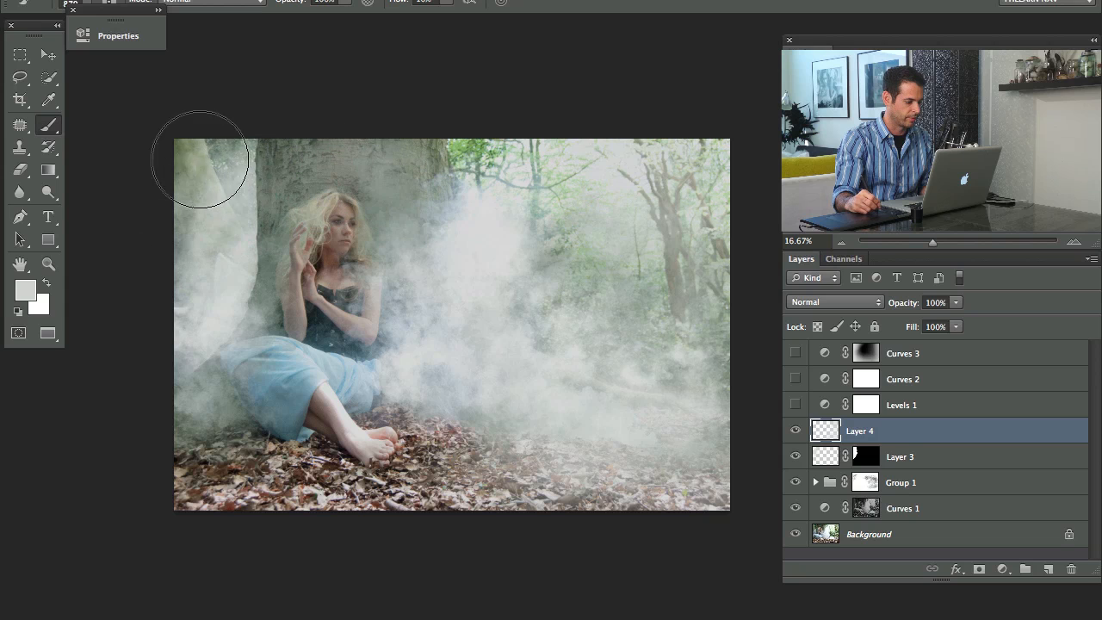
left_click_drag(200, 162, 260, 213)
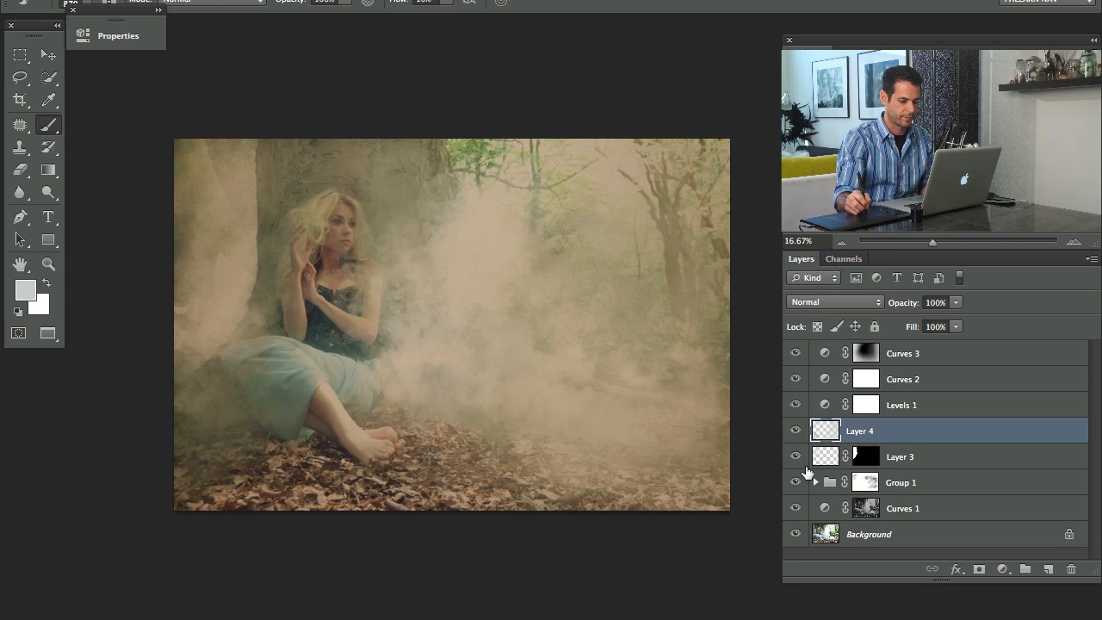
Lower the Levels 1 adjustment's opacity to 88%
left_click(795, 430)
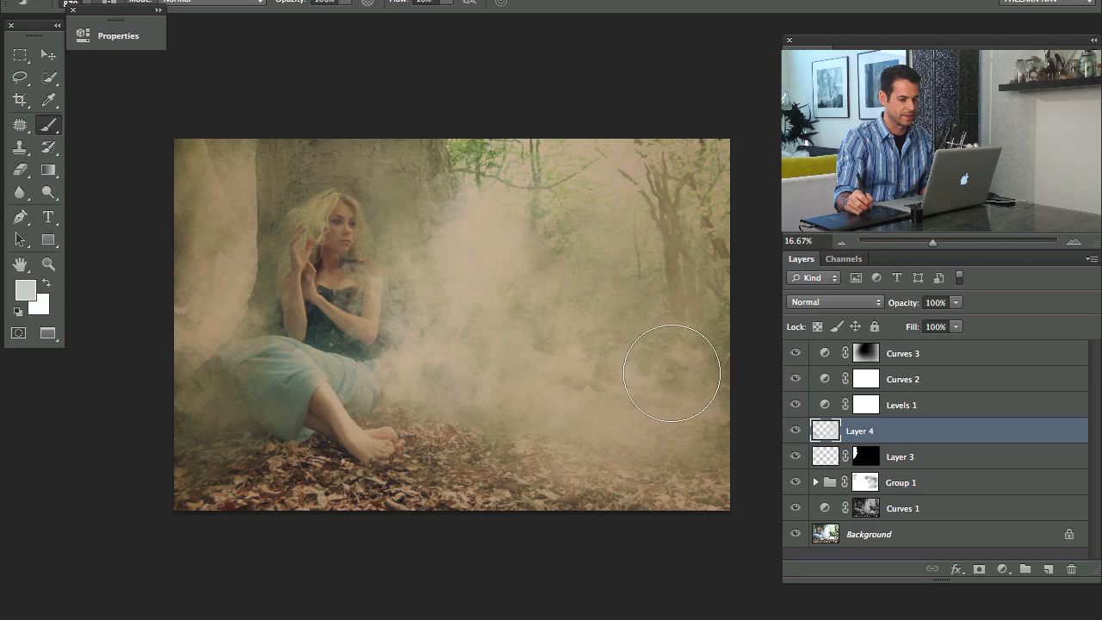
mouse_move(558, 389)
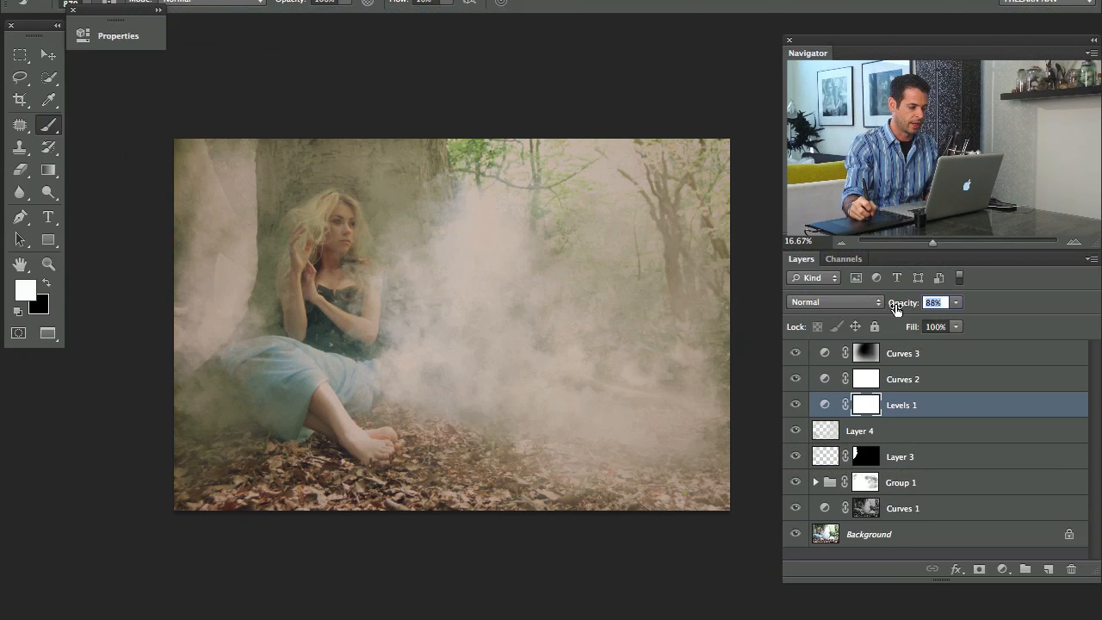
left_click(795, 430)
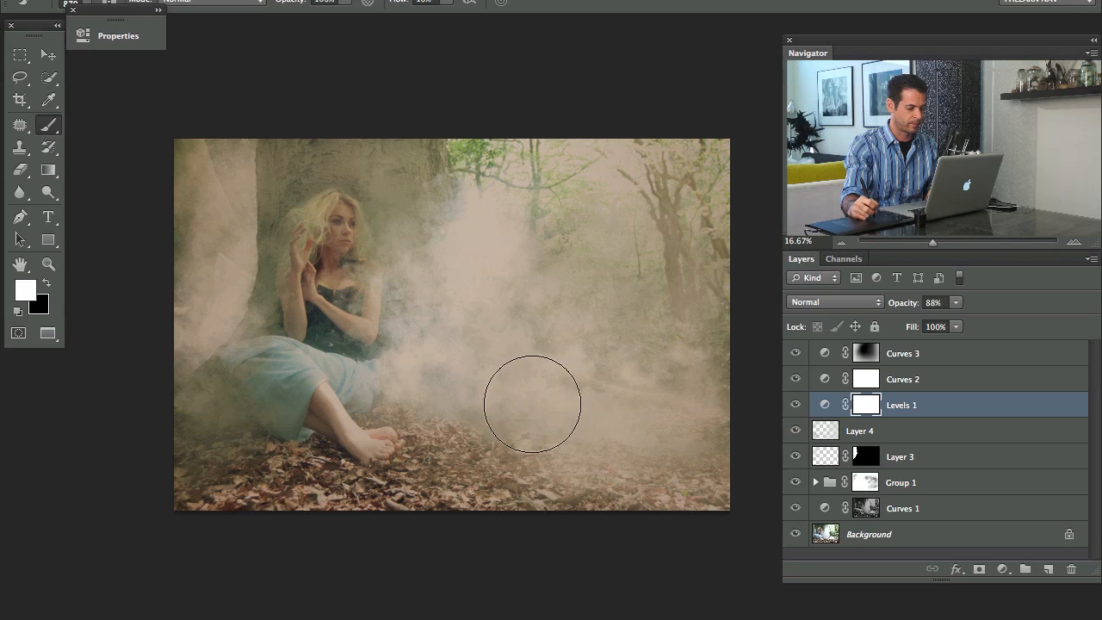
mouse_move(771, 379)
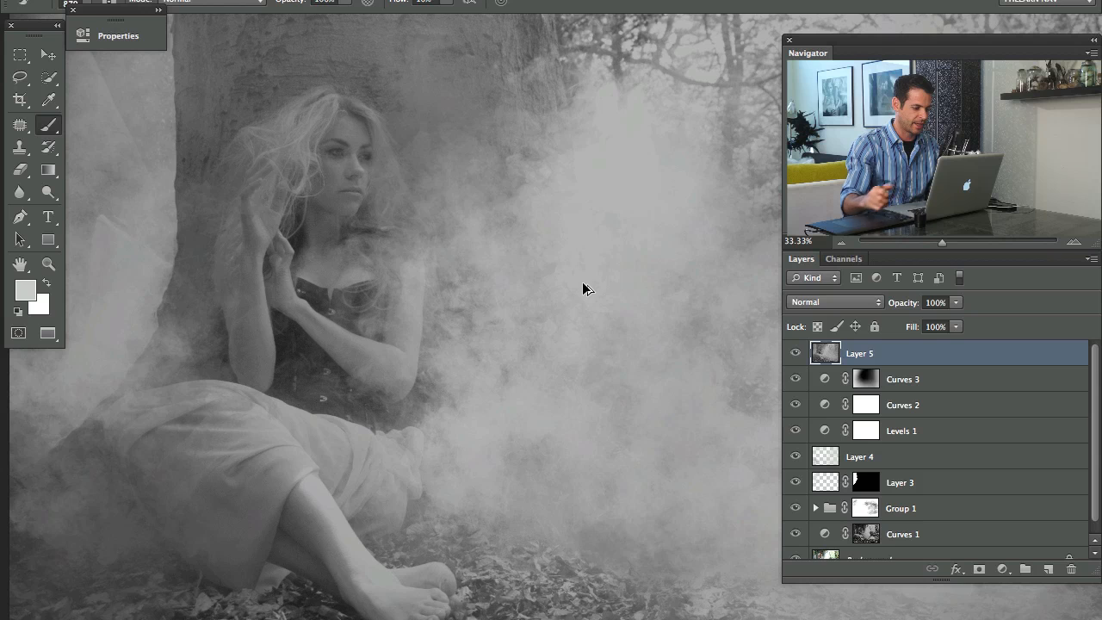
Apply a 10 px High Pass to merged Layer 5, blend it Linear Light at 67%, and mask it to her face, shoulder and arm
left_click(830, 303)
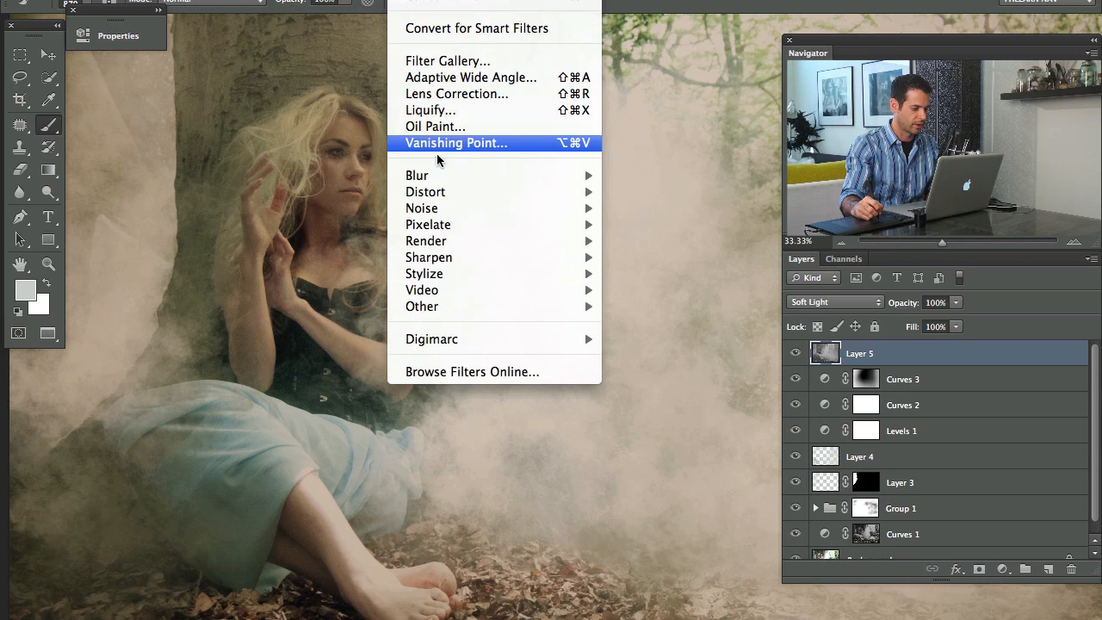
mouse_move(463, 307)
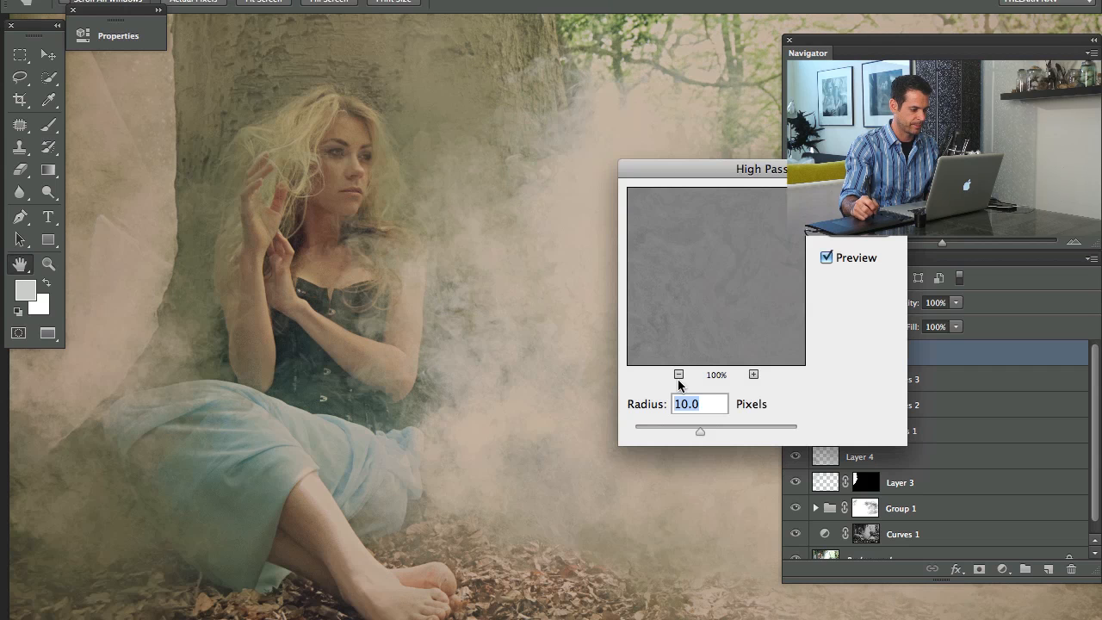
left_click_drag(699, 430, 661, 430)
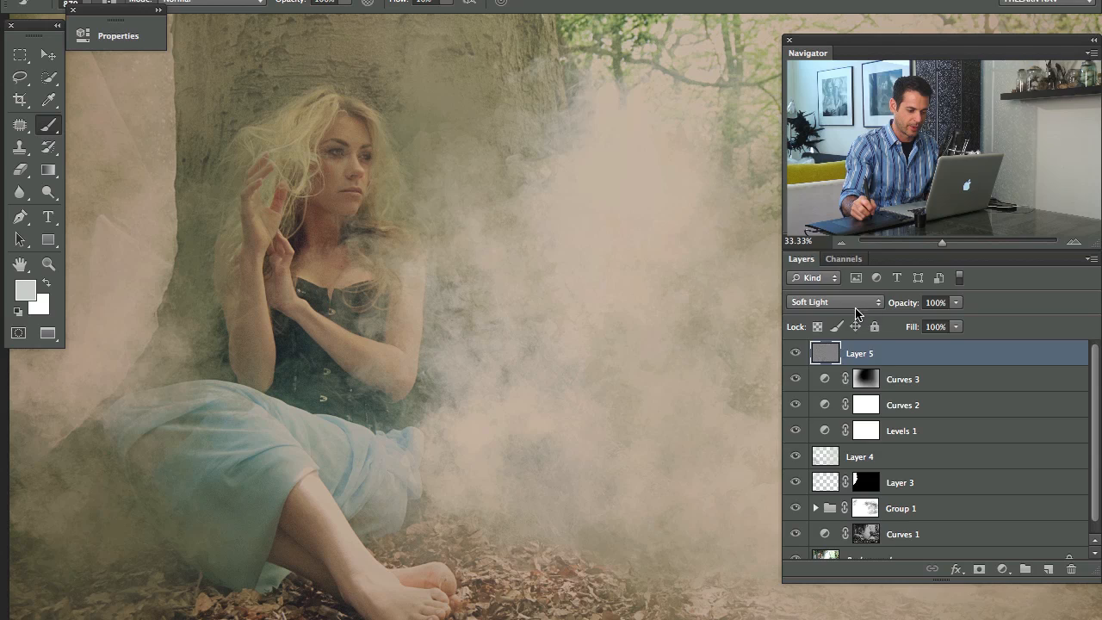
left_click(833, 301)
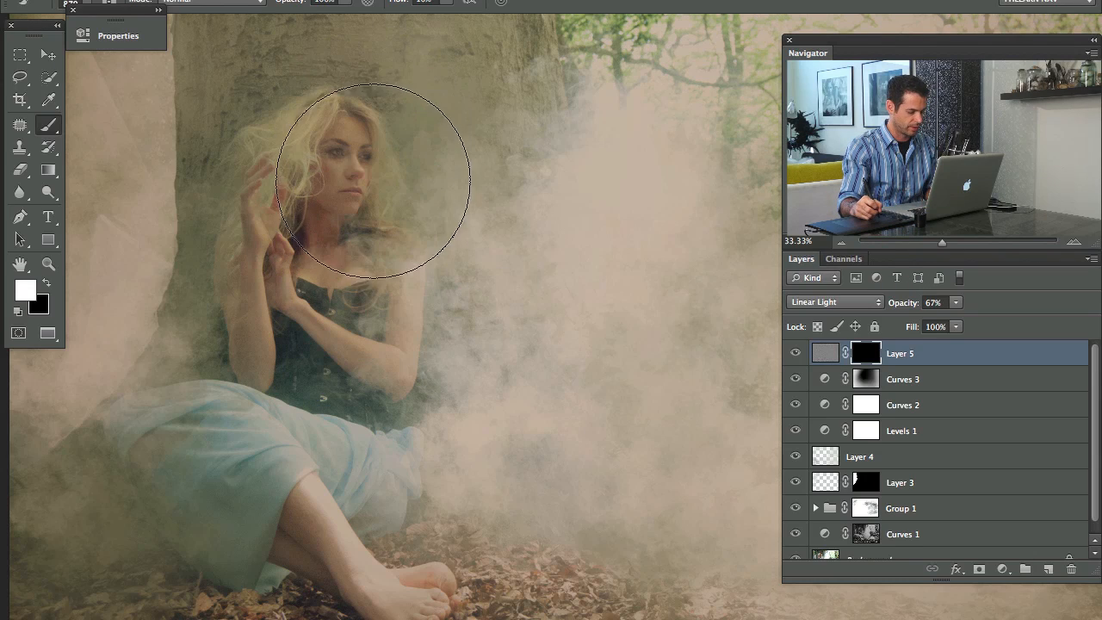
mouse_move(344, 127)
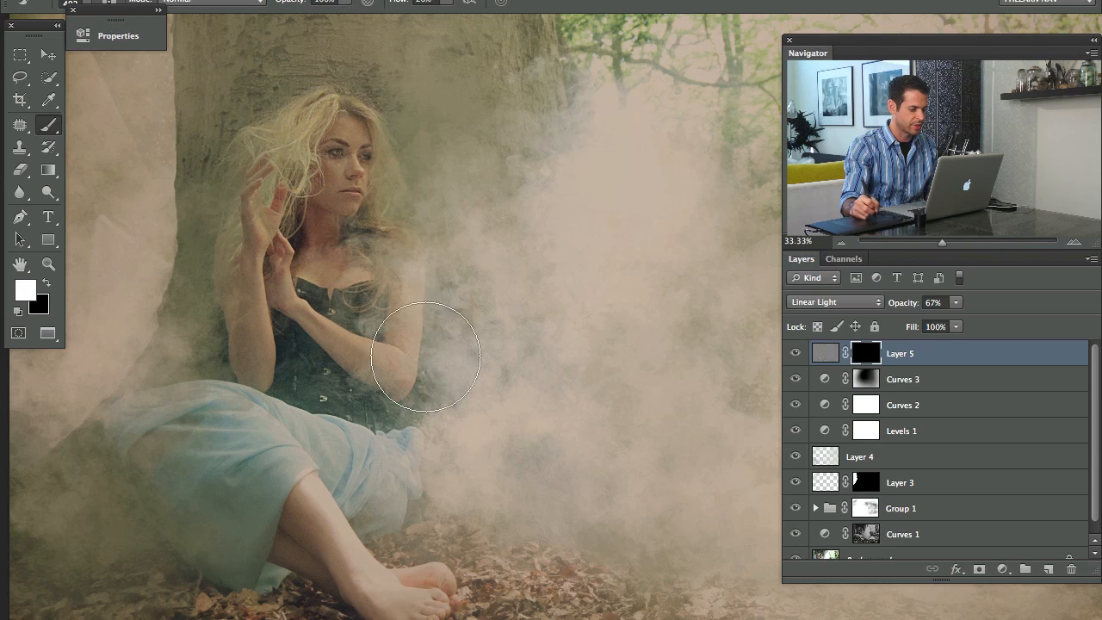
left_click(795, 353)
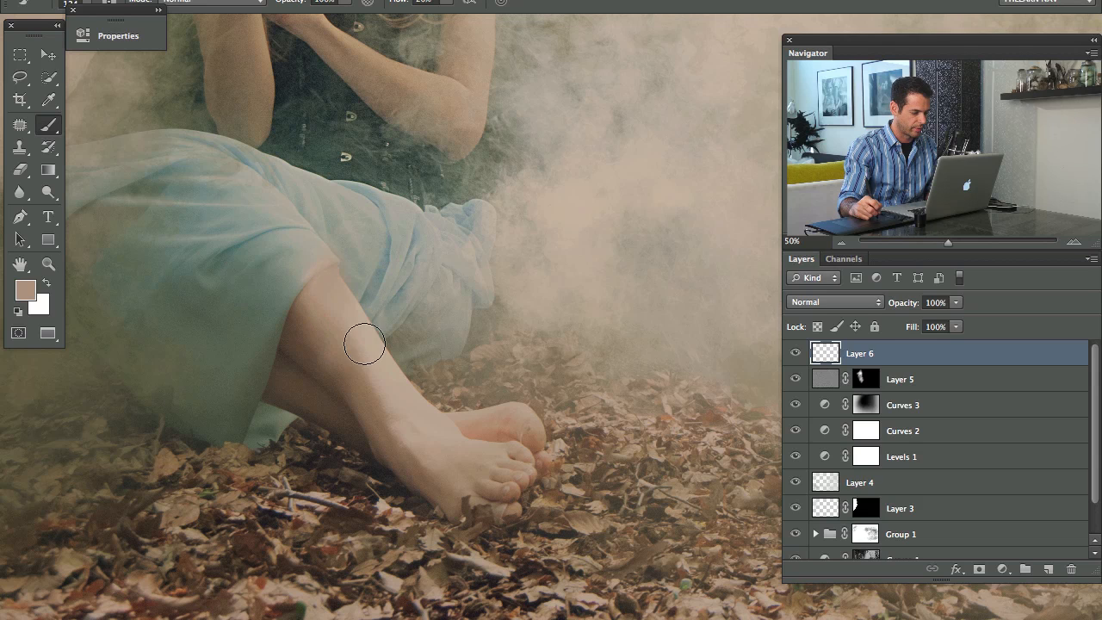
Brush sampled skin tone over the bright shin and lower leg on Layers 6 and 7, then recentre the image
left_click_drag(365, 345, 409, 415)
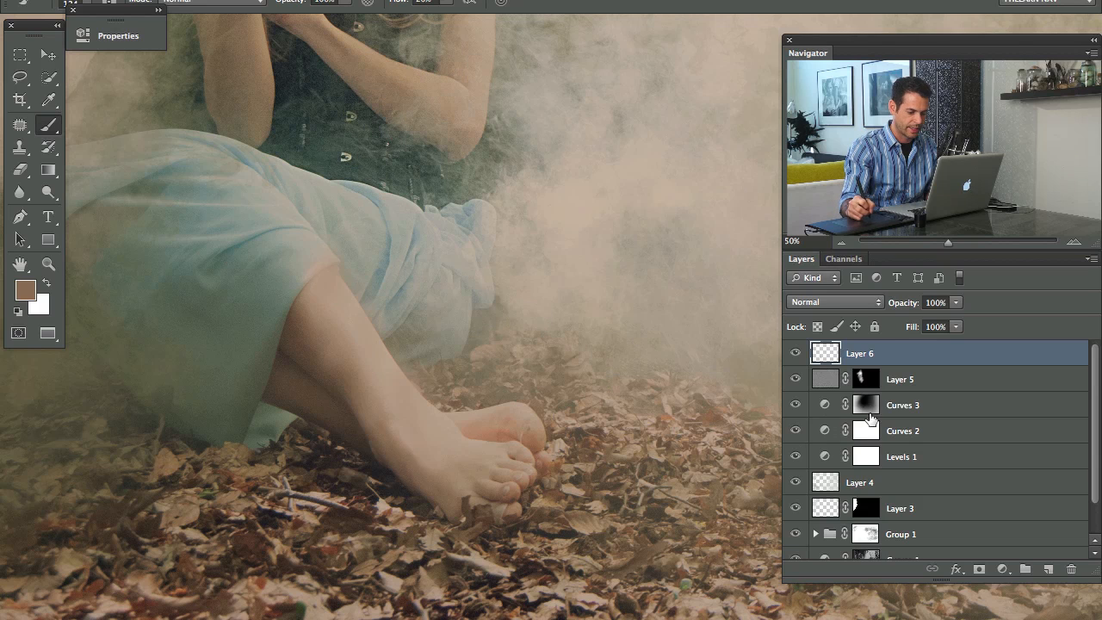
left_click(831, 303)
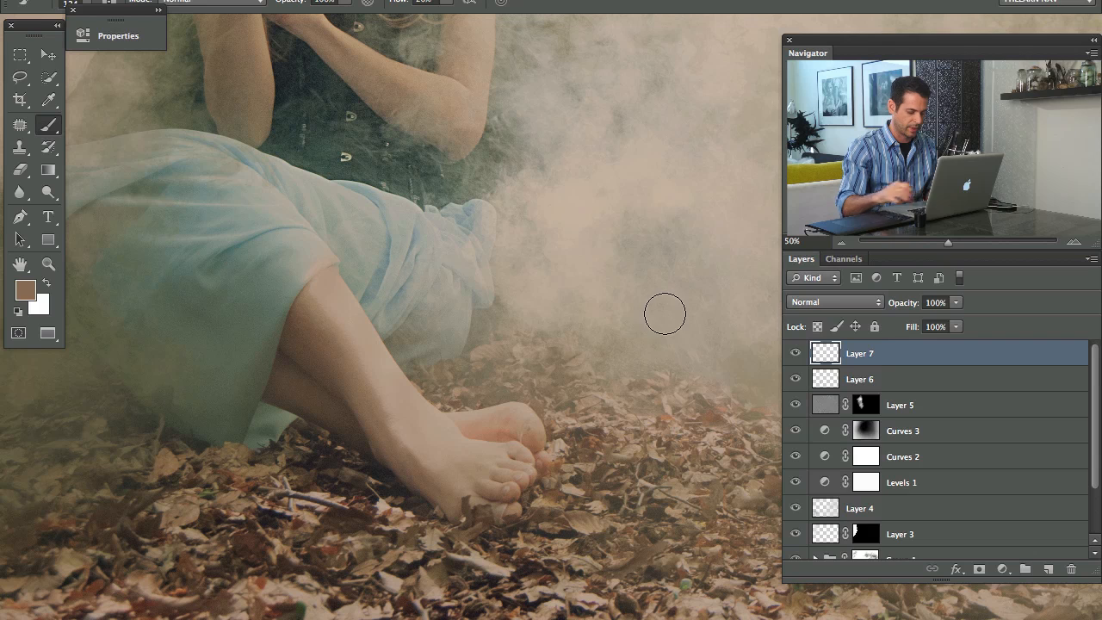
mouse_move(313, 279)
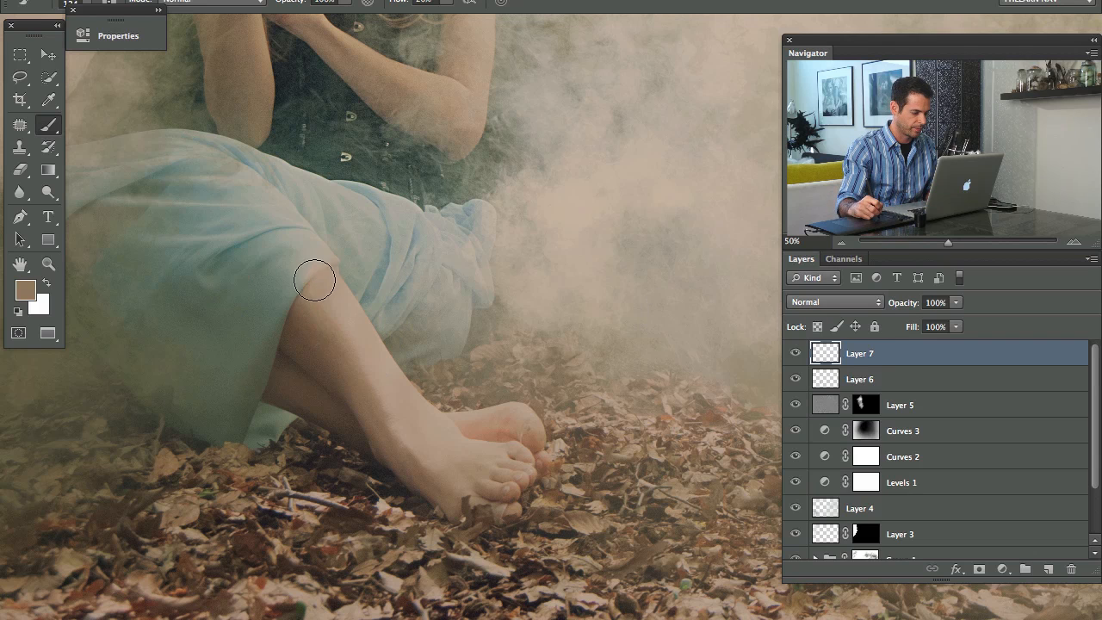
left_click_drag(314, 279, 348, 284)
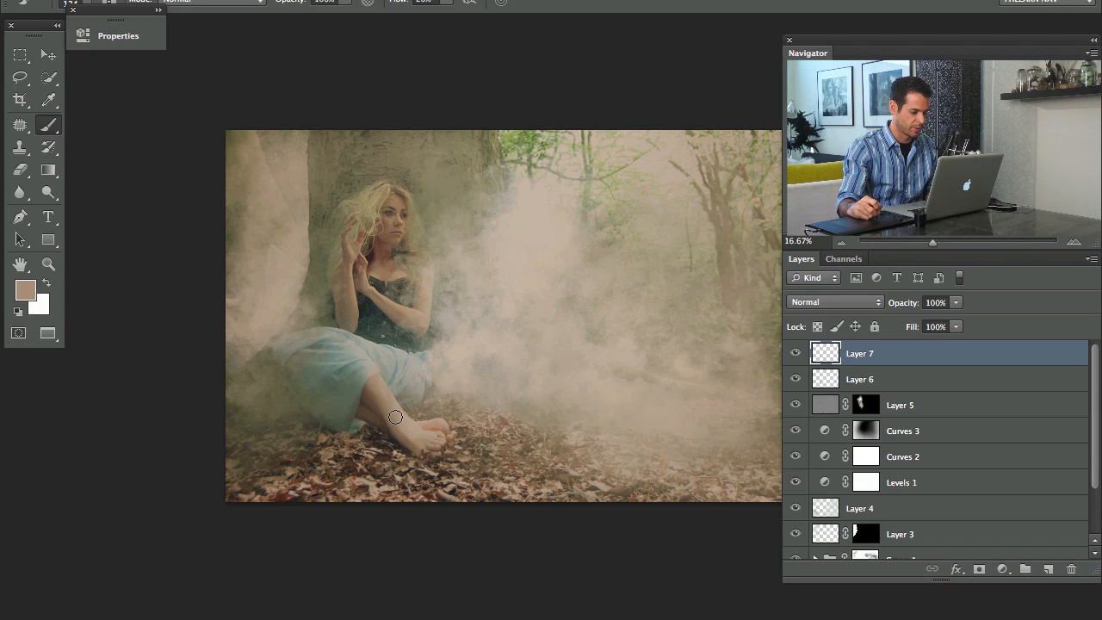
left_click_drag(395, 418, 480, 399)
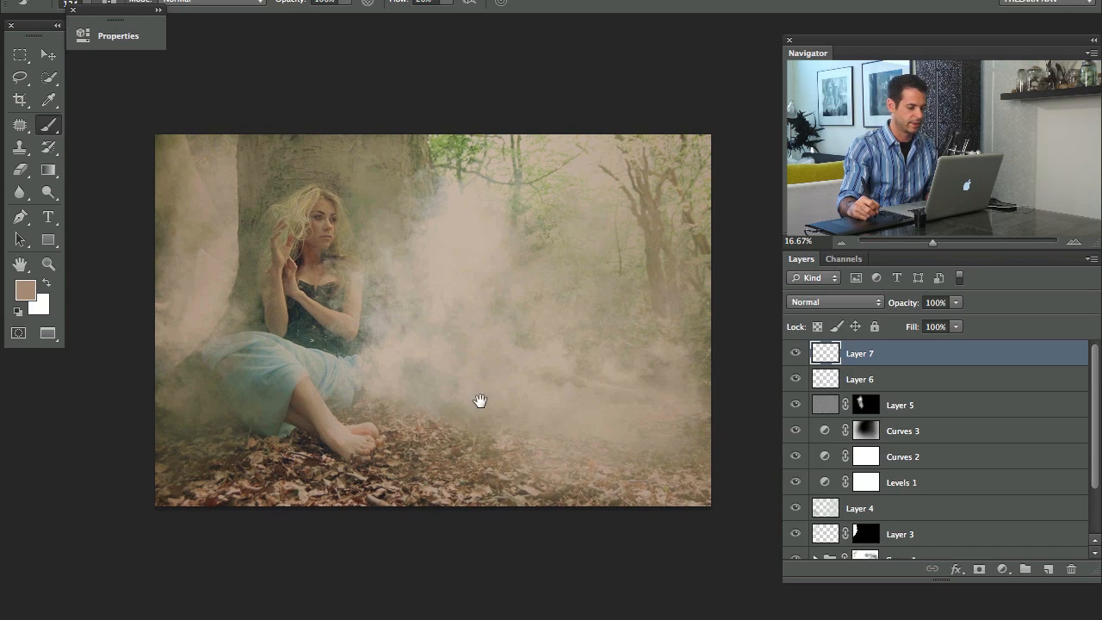